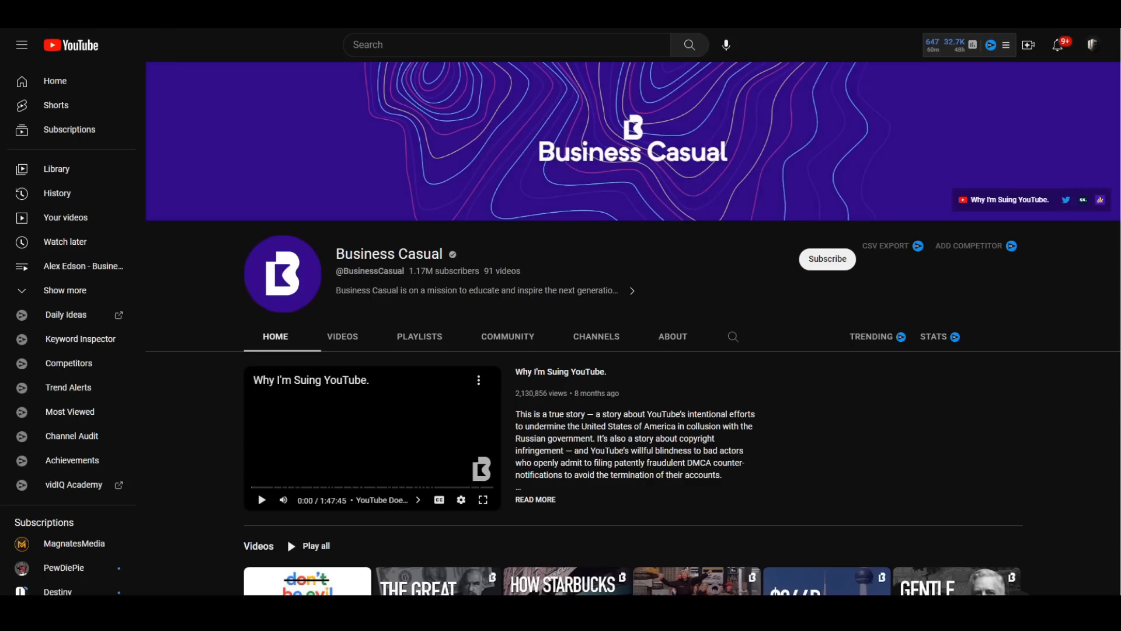
mouse_move(746, 207)
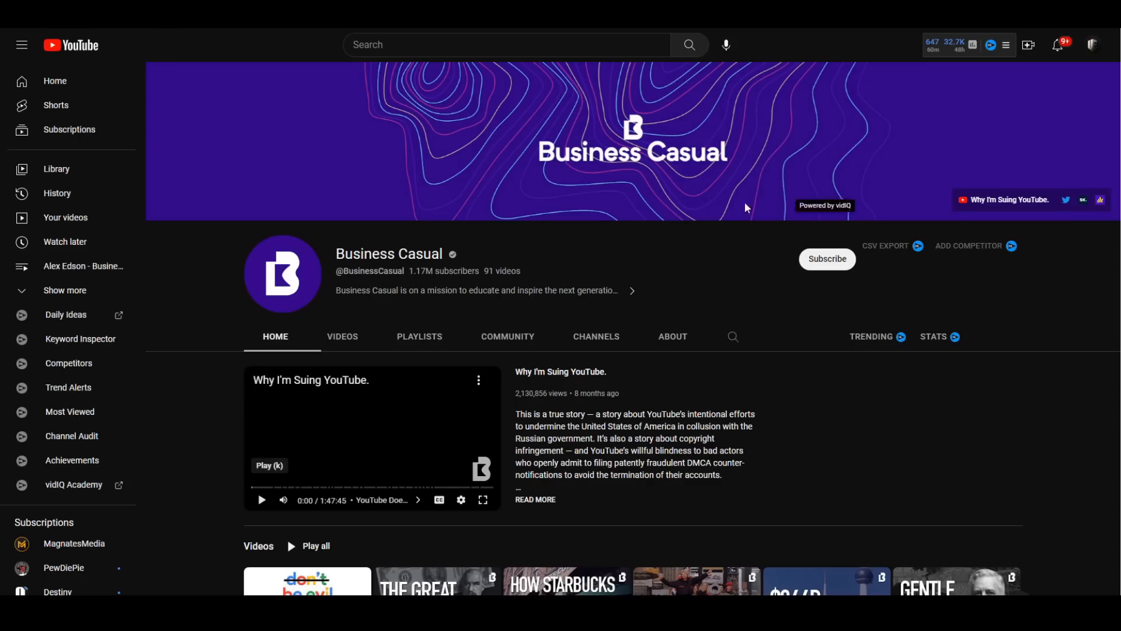
Browse the MagnatesMedia channel's Videos list from the Subscriptions sidebar, then return up
double_click(388, 254)
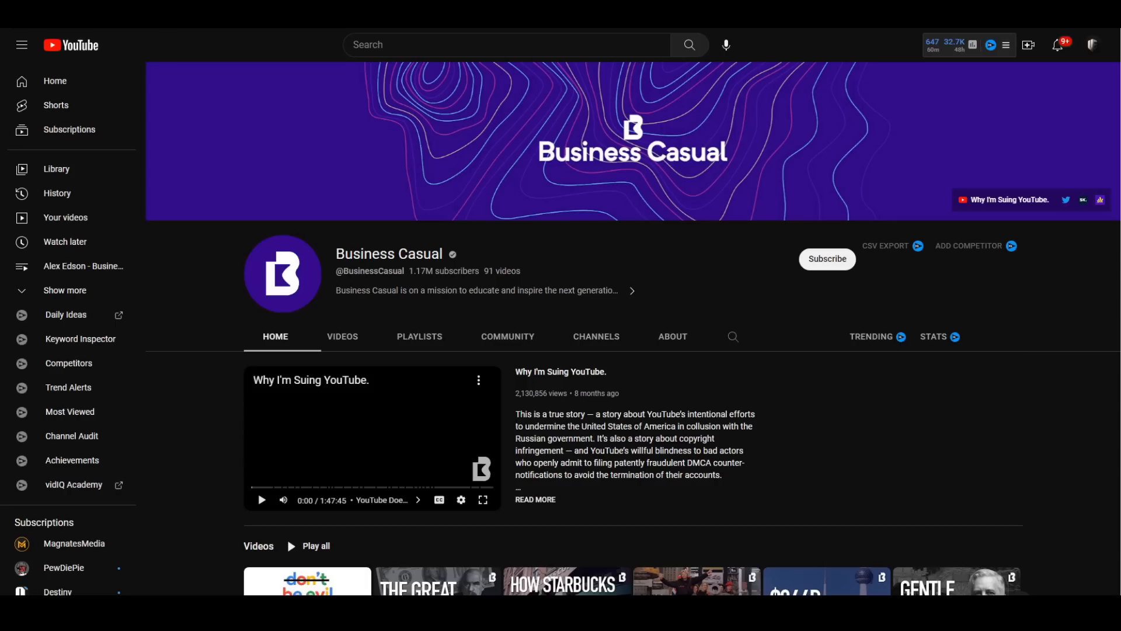
click(74, 543)
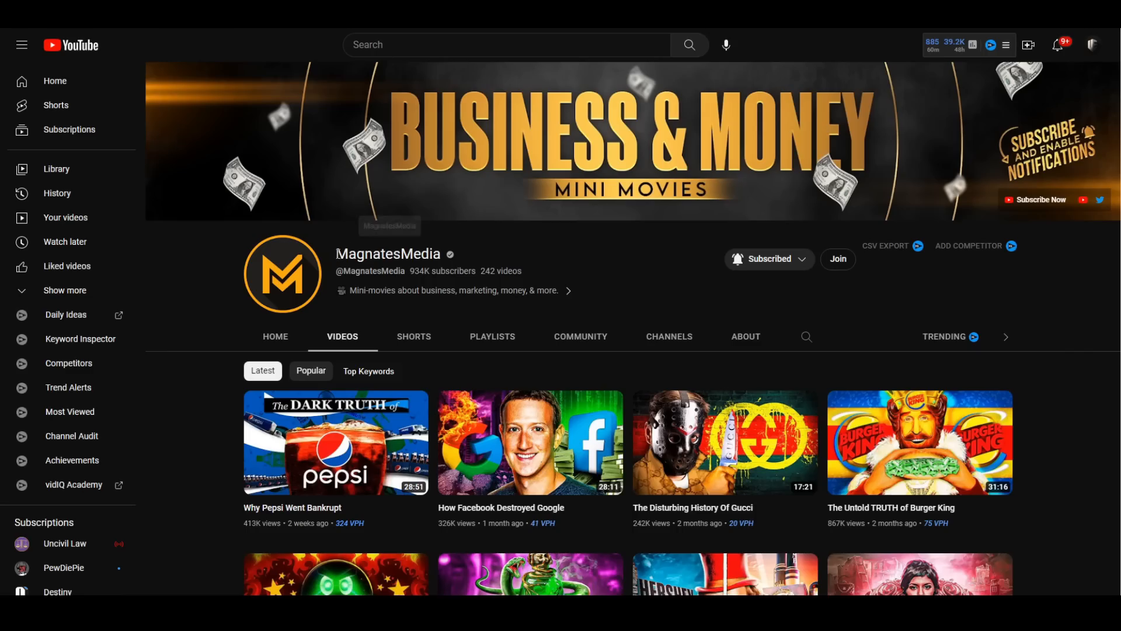
mouse_move(547, 241)
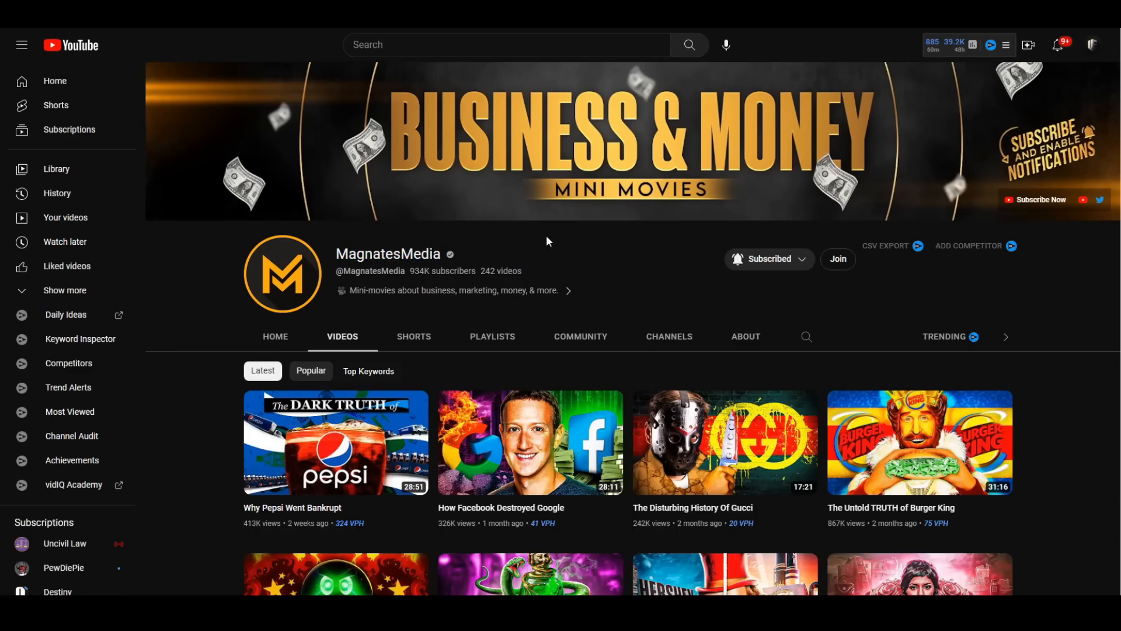
mouse_move(546, 240)
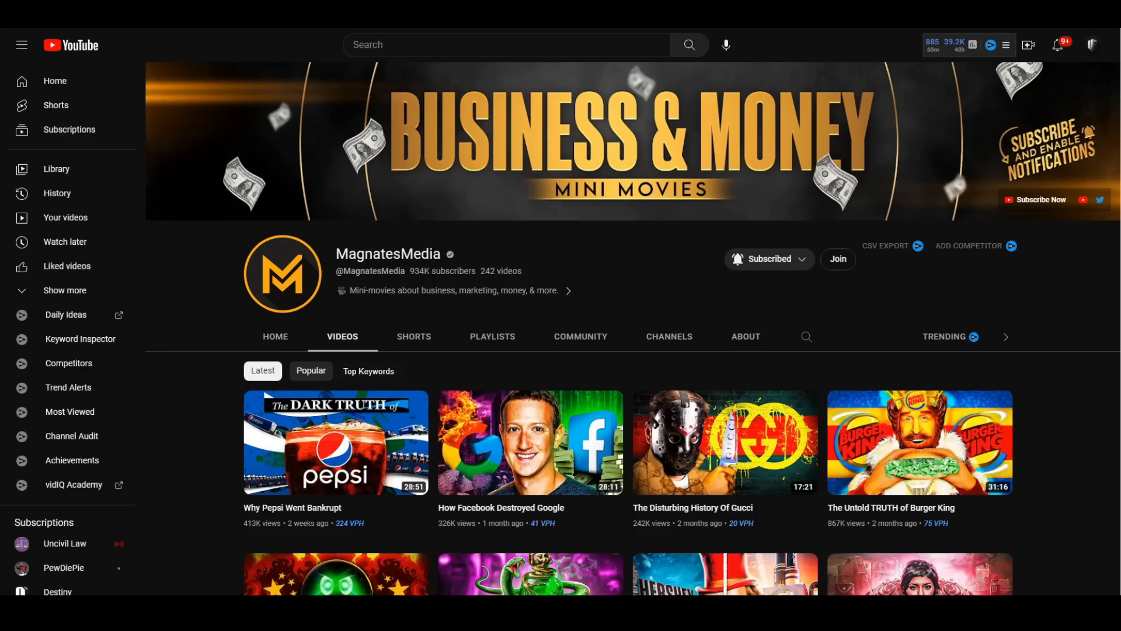
scroll(down, 3)
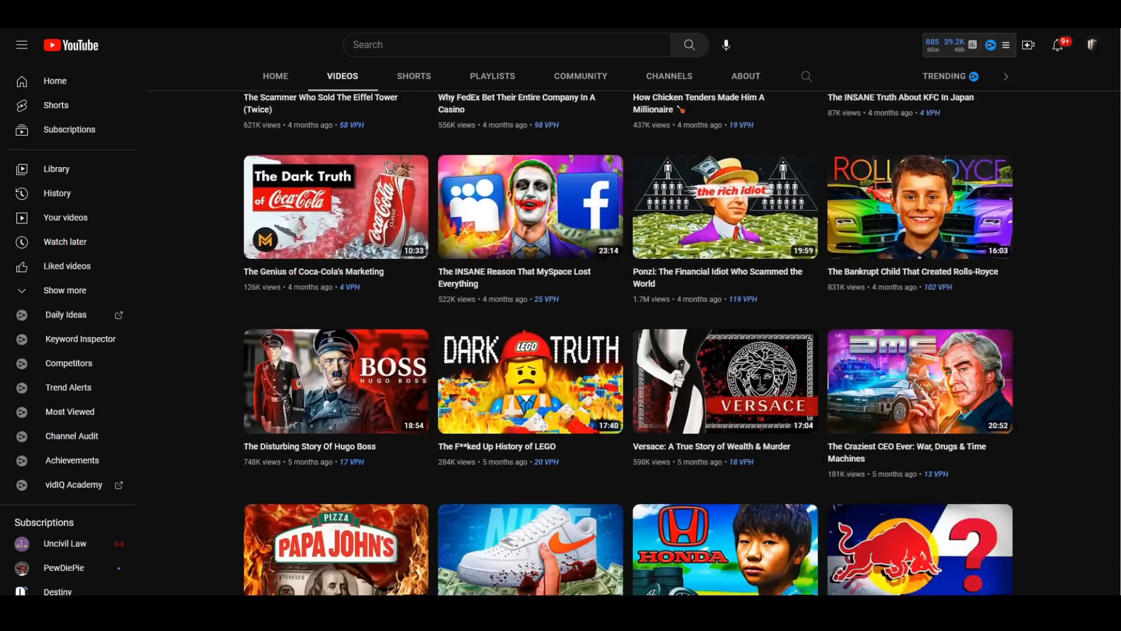
scroll(down, 3)
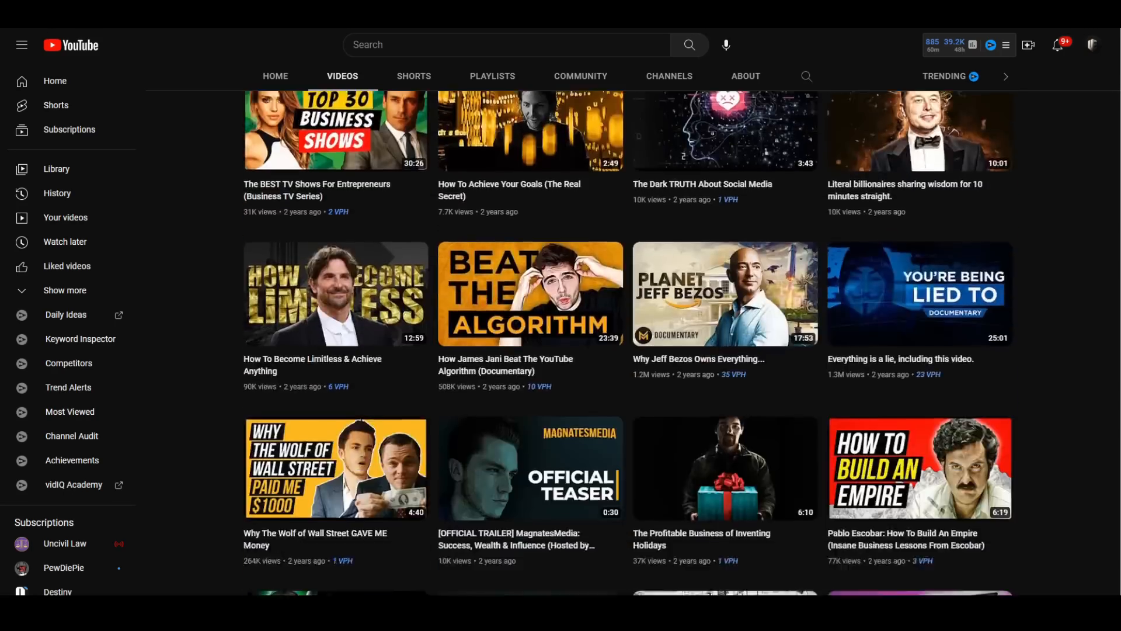
scroll(down, 3)
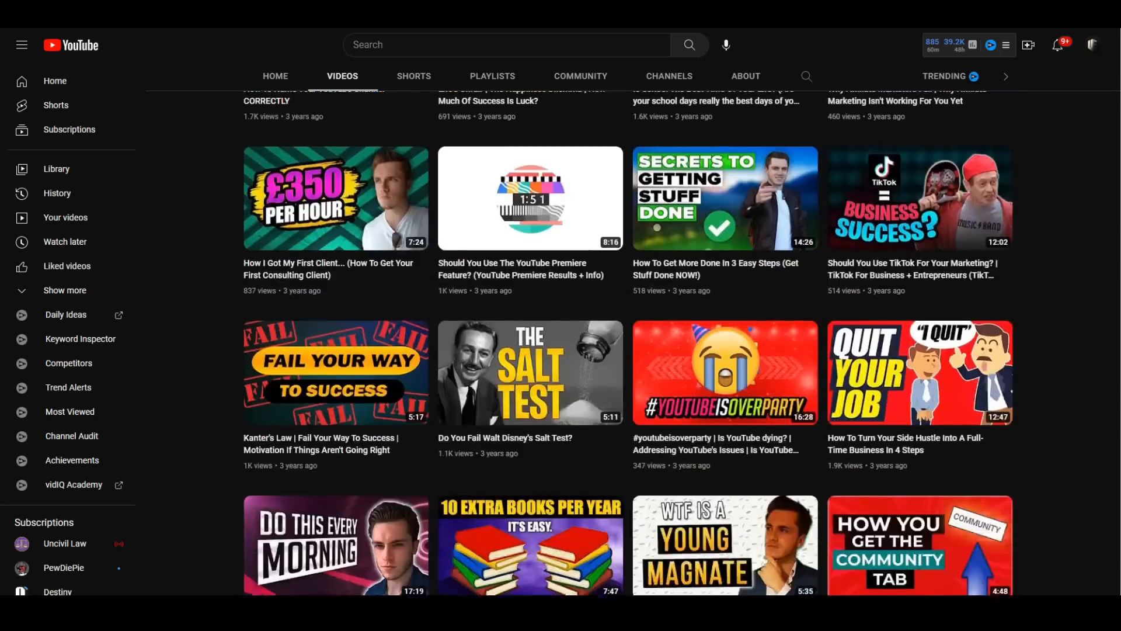
scroll(up, 3)
text(business casual)
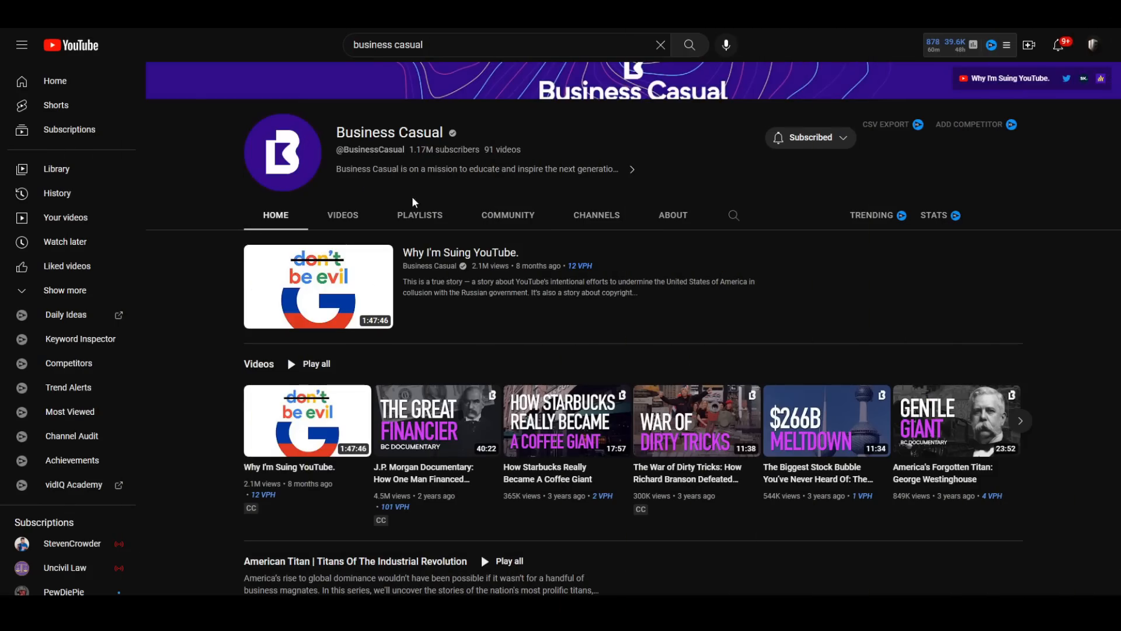
mouse_move(459, 263)
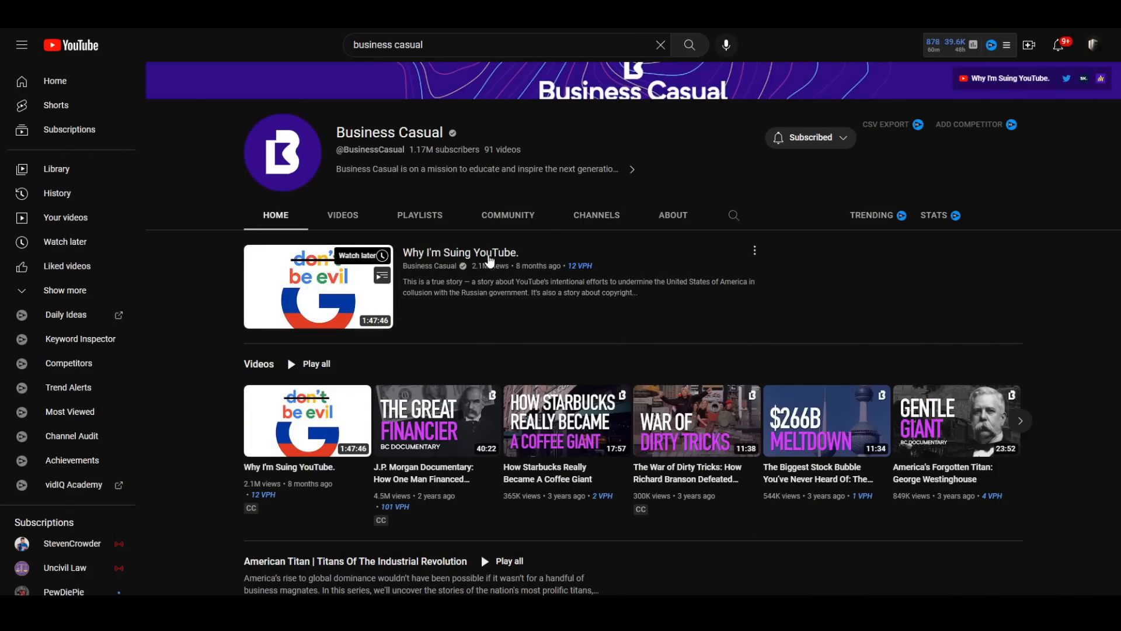
Play 'Why I'm Suing YouTube.' and skim ahead through RT's infringing video and DMCA takedown chapters
click(318, 287)
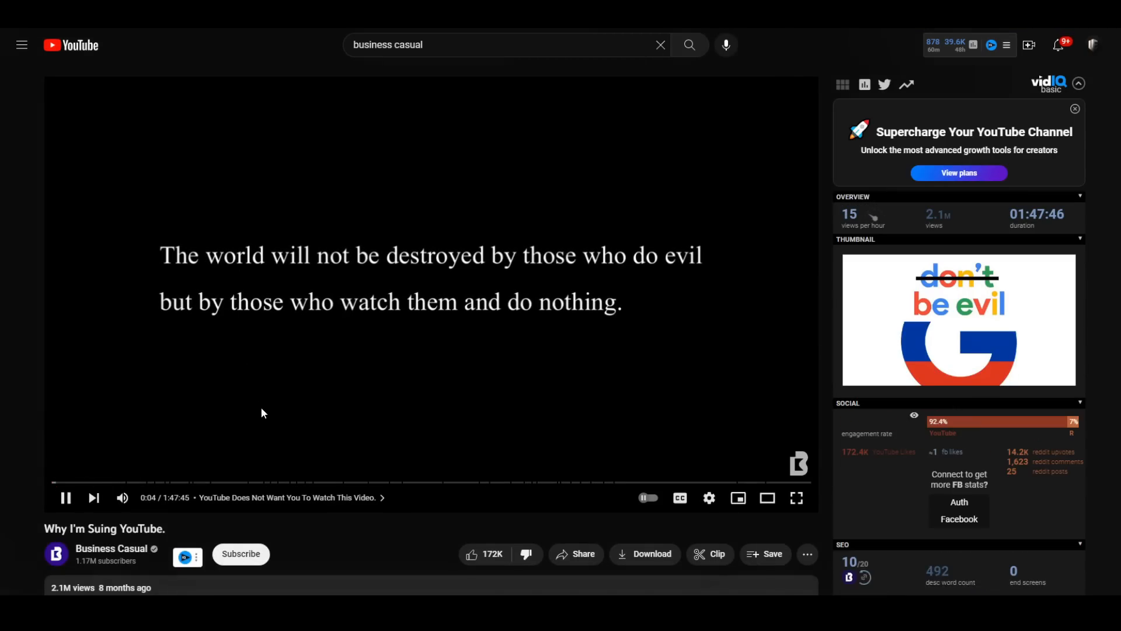
mouse_move(83, 485)
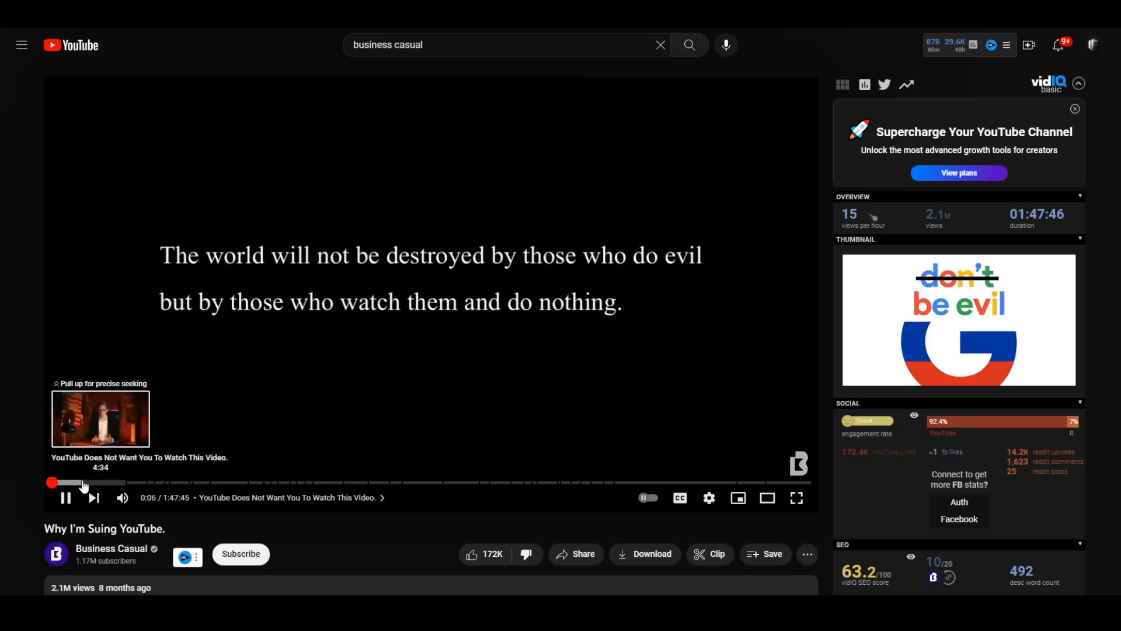
click(131, 482)
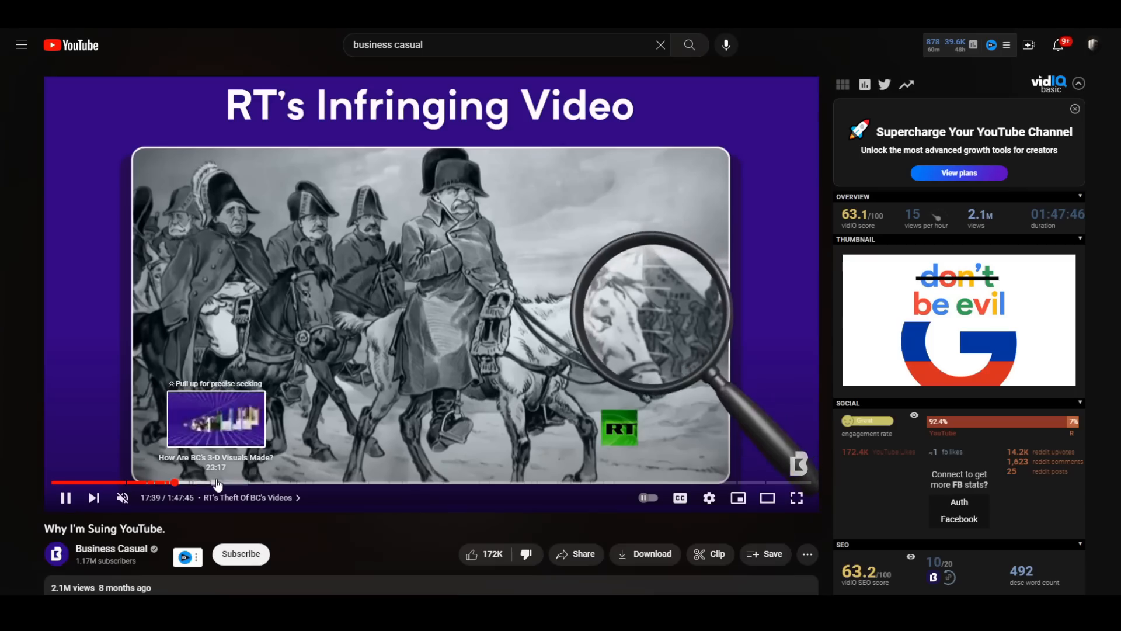
click(229, 483)
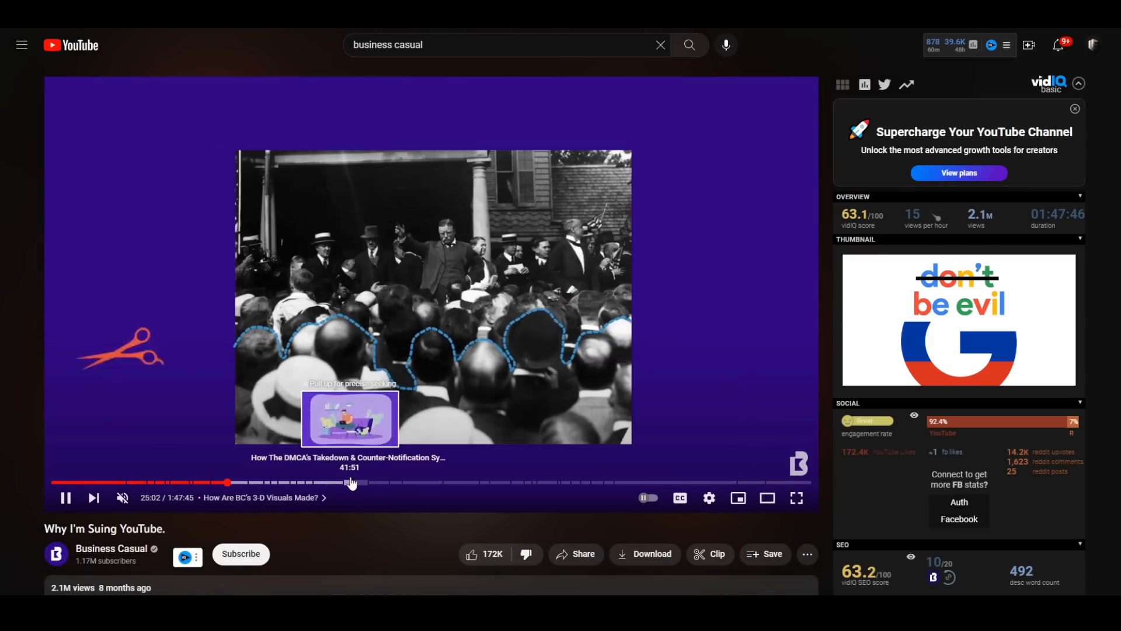
click(350, 482)
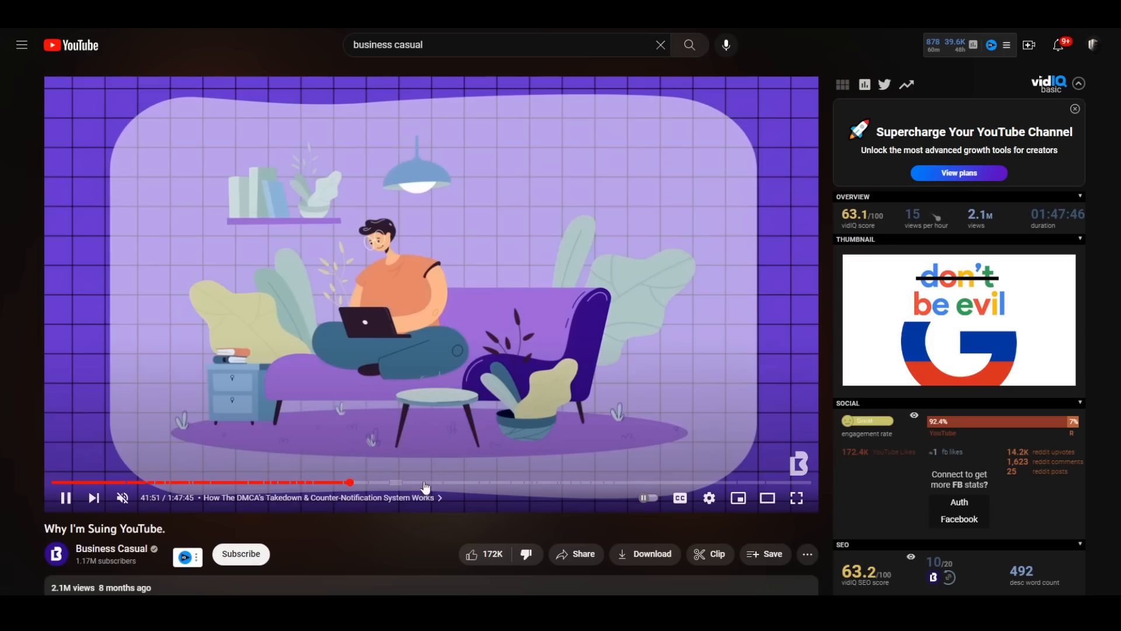
Skim the fair use and DMCA-failing-rightsholders chapters to the final comments, then back to the infringing videos chapter
click(434, 482)
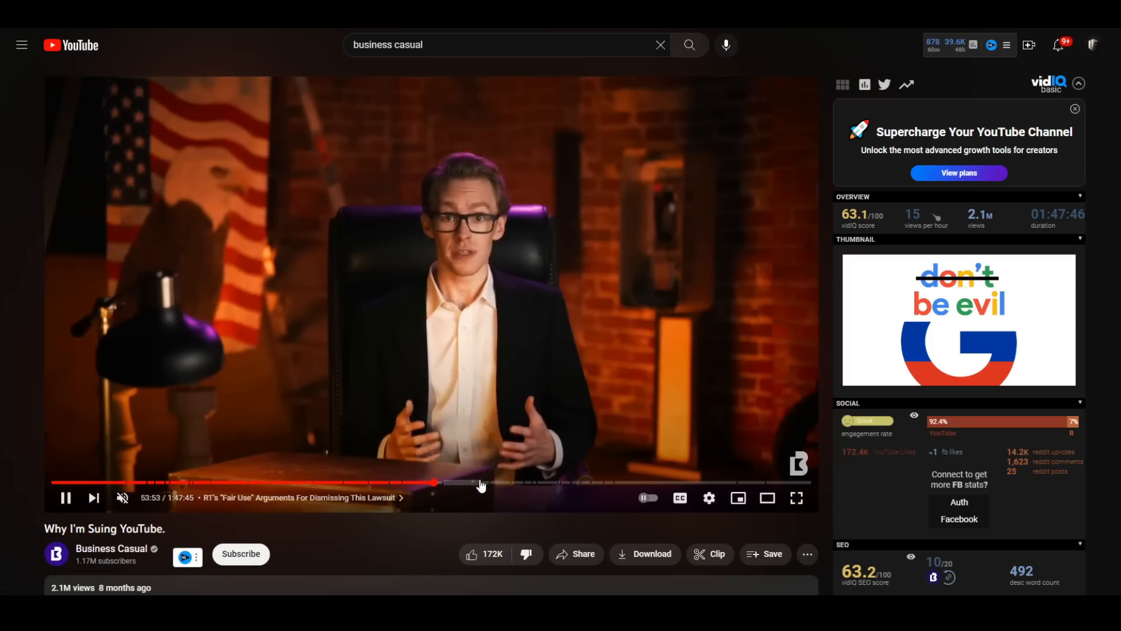
click(554, 483)
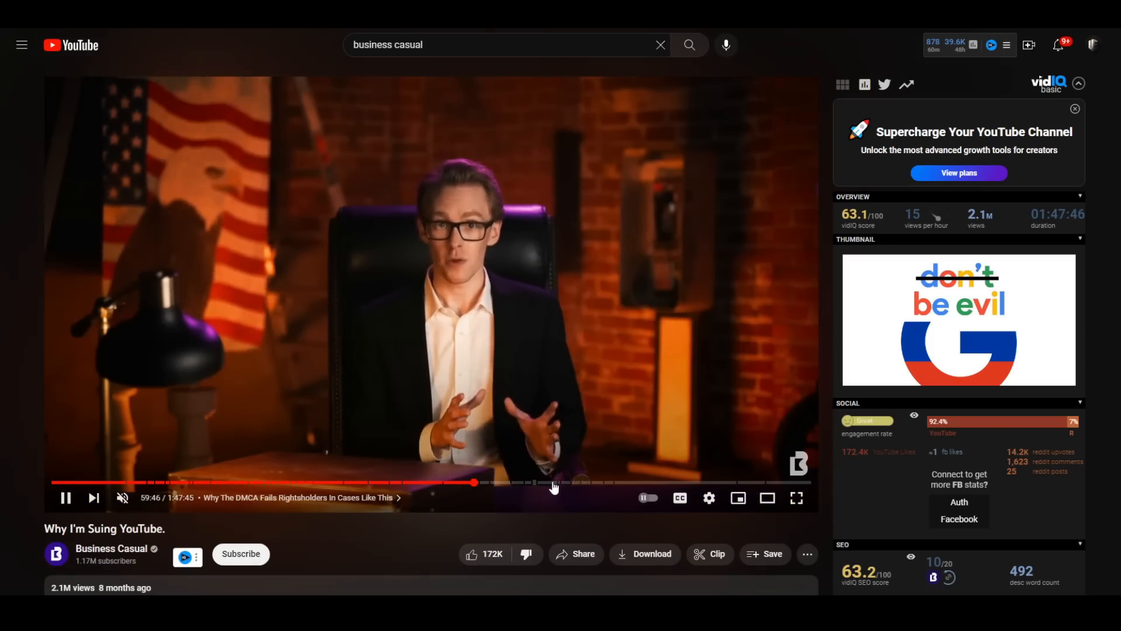
click(638, 483)
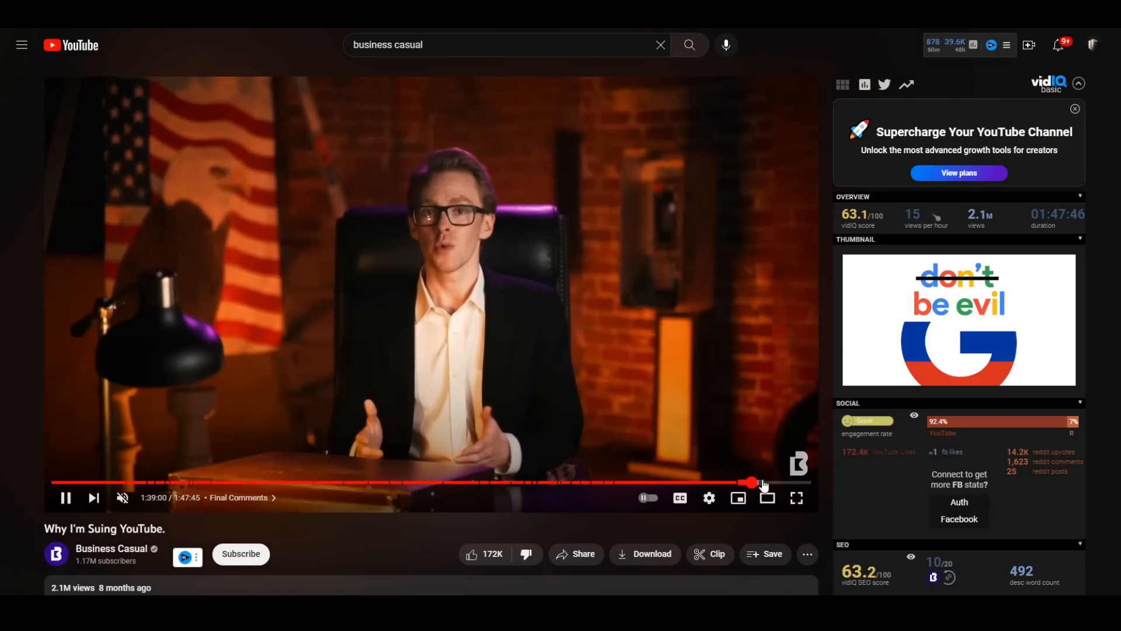
mouse_move(488, 483)
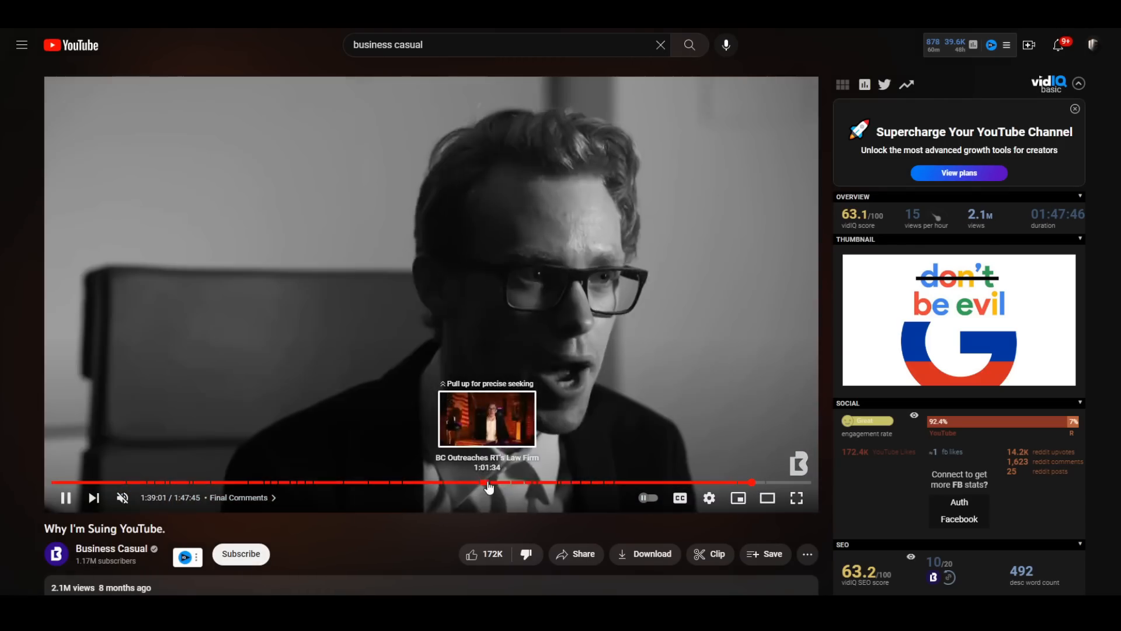
click(488, 483)
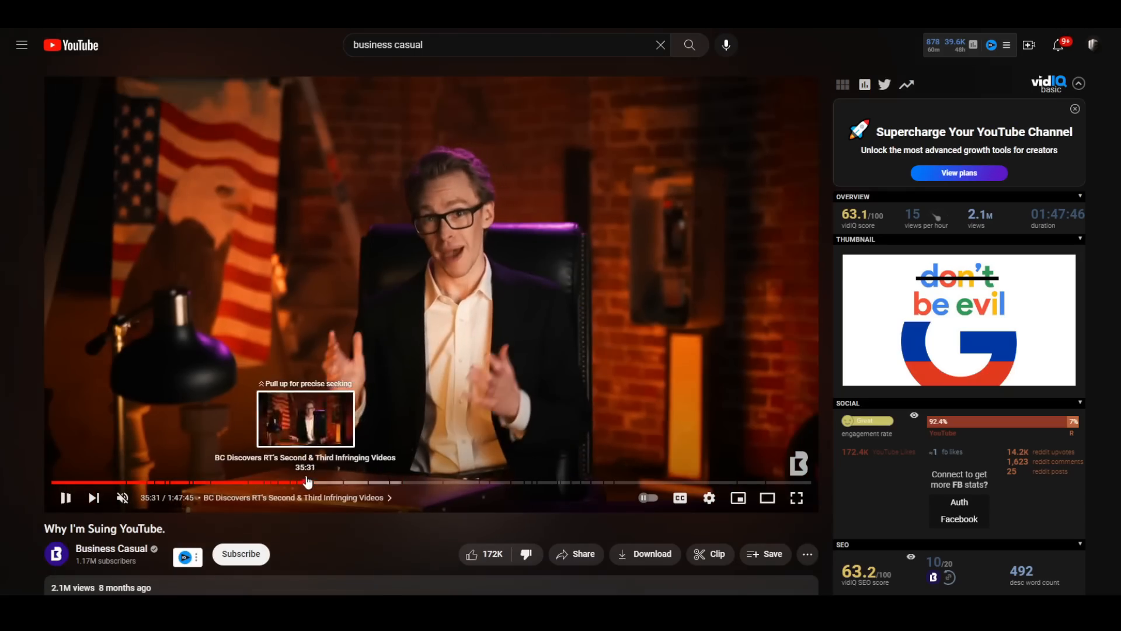
mouse_move(208, 483)
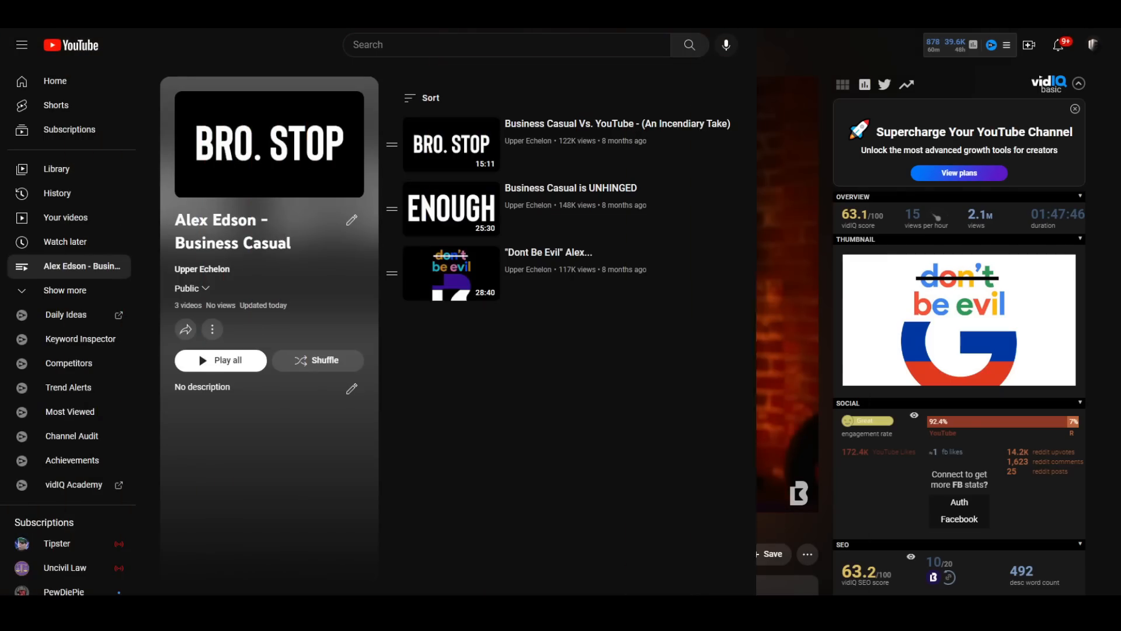
Switch to the Alex Edson - Business Casual playlist and skim the Incendiary Take video to the court letter section
click(1078, 83)
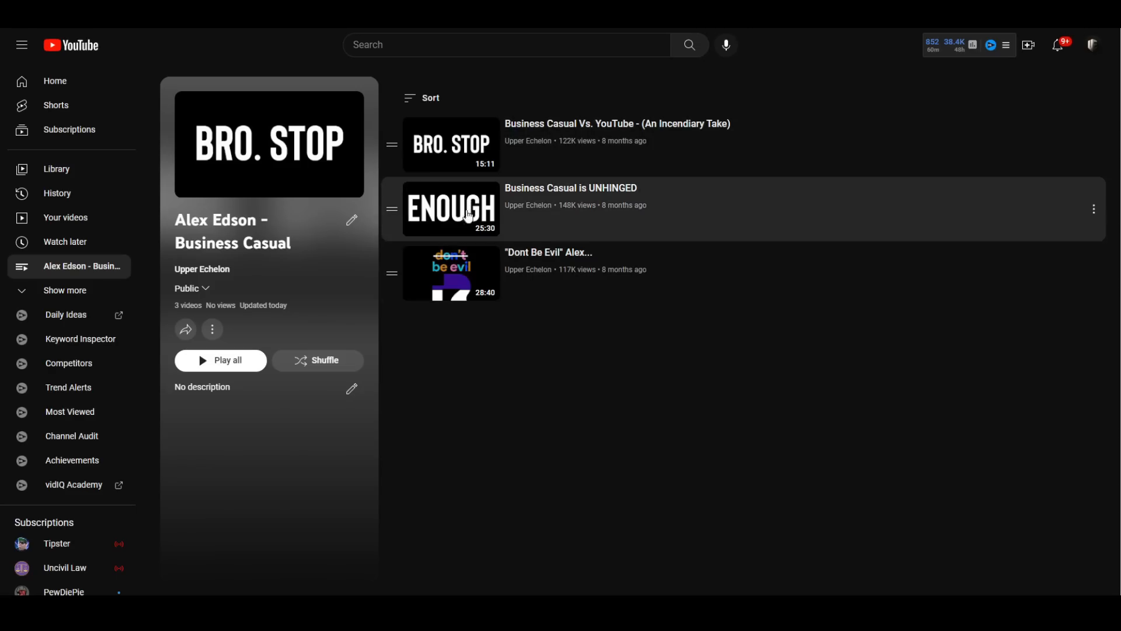
mouse_move(469, 314)
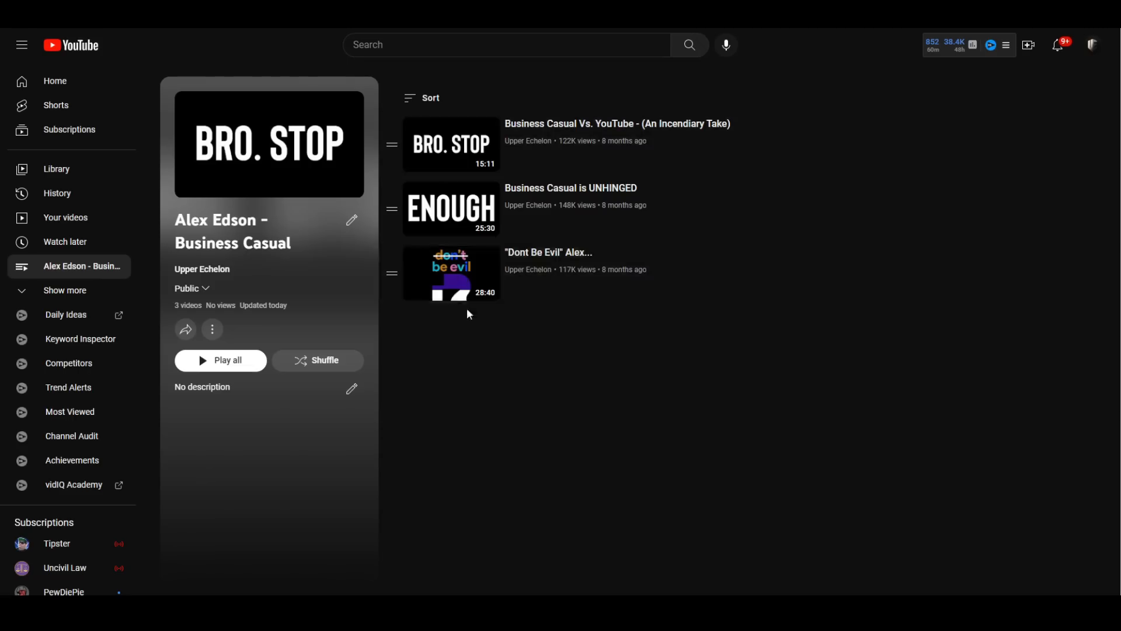
mouse_move(567, 404)
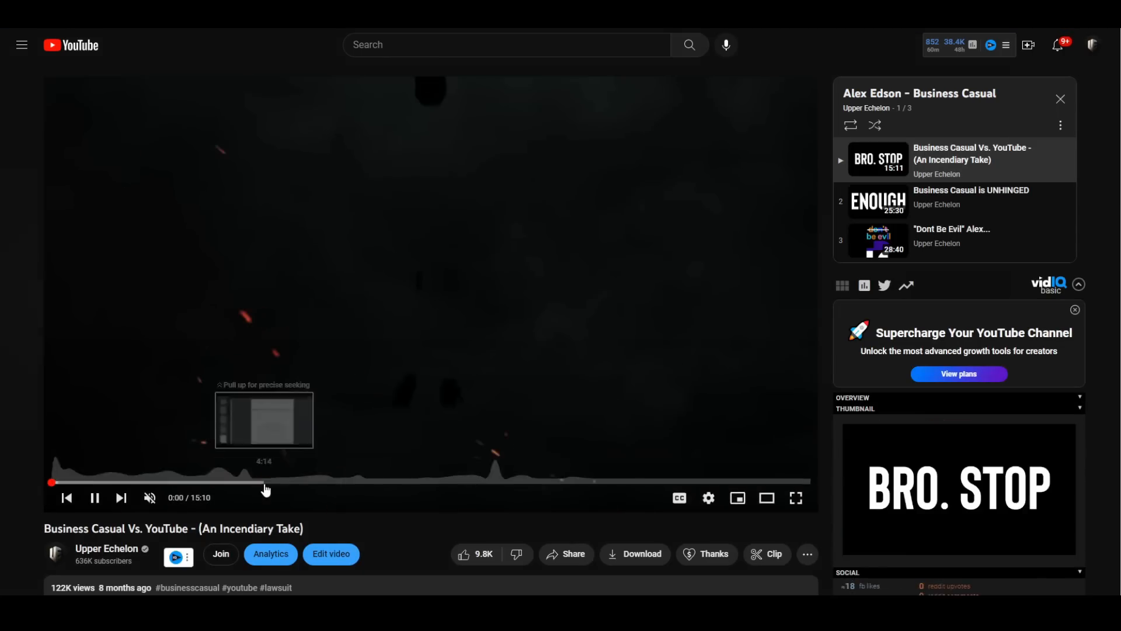
click(268, 482)
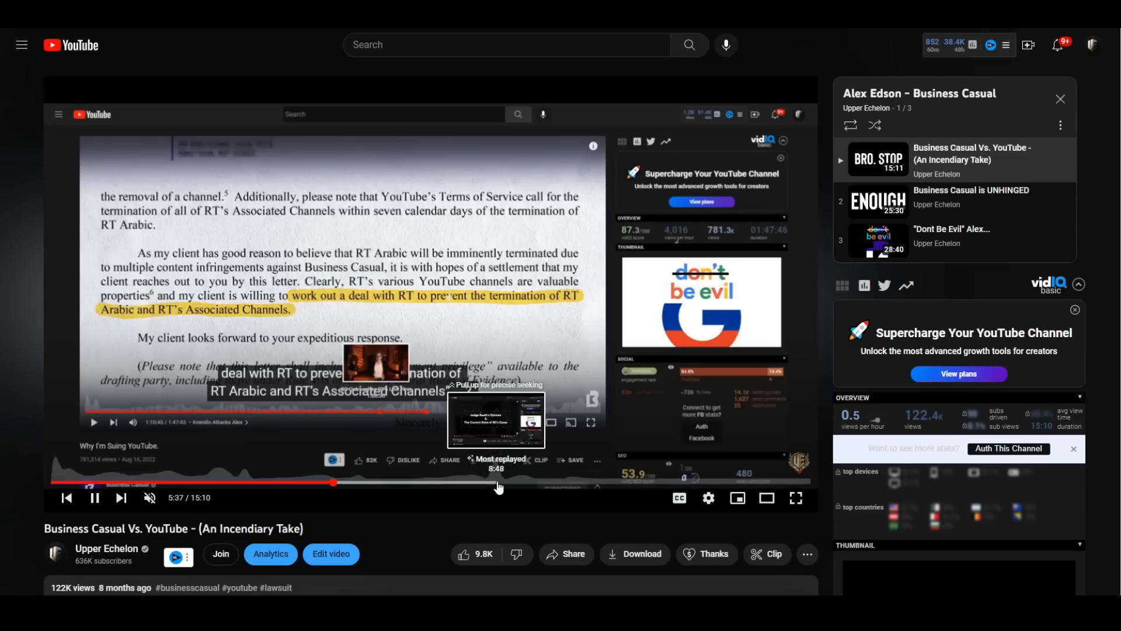
click(483, 482)
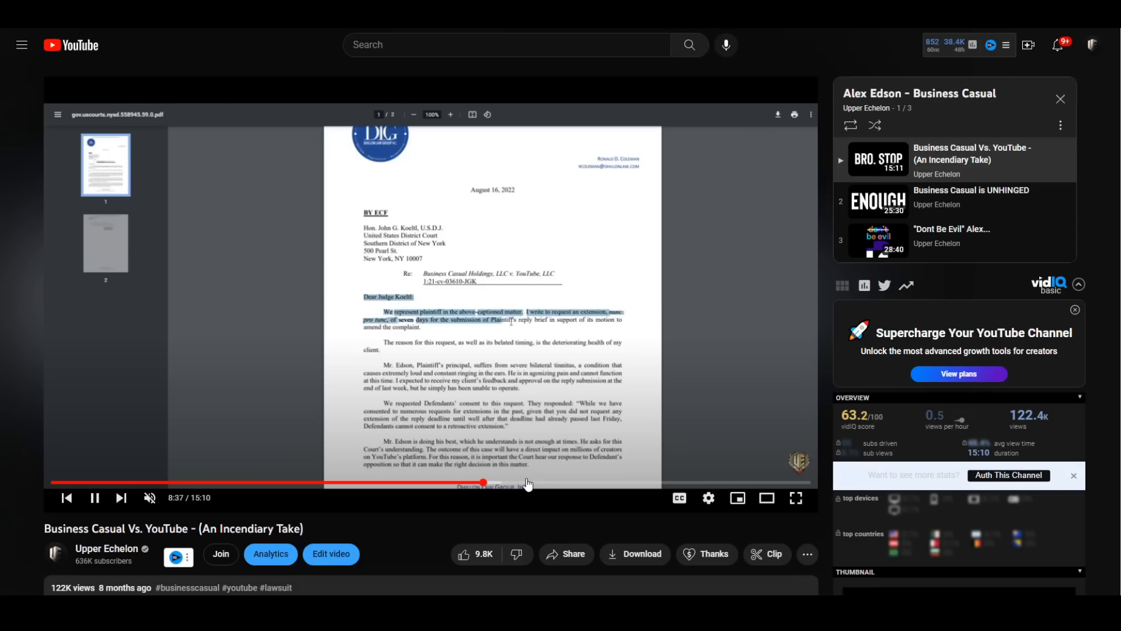
mouse_move(632, 488)
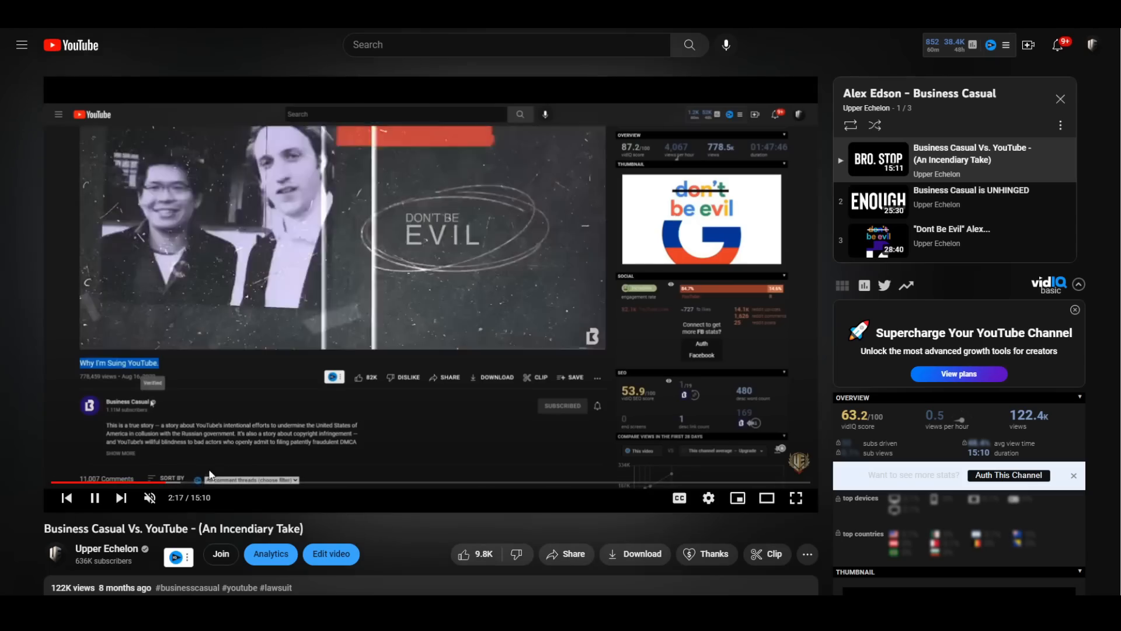
mouse_move(268, 481)
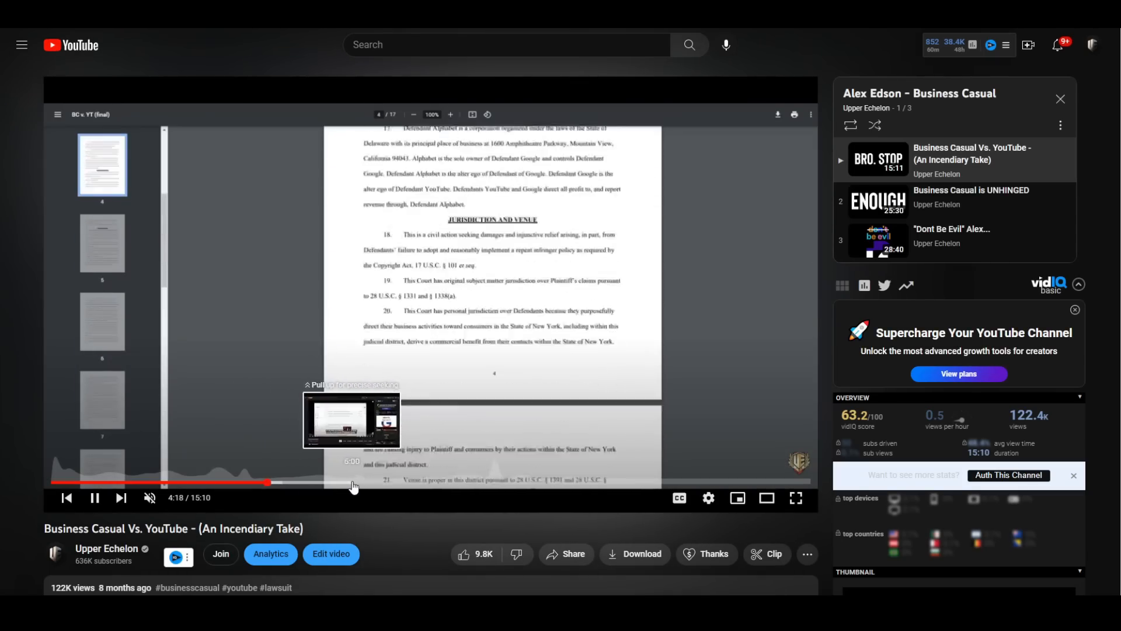
click(343, 483)
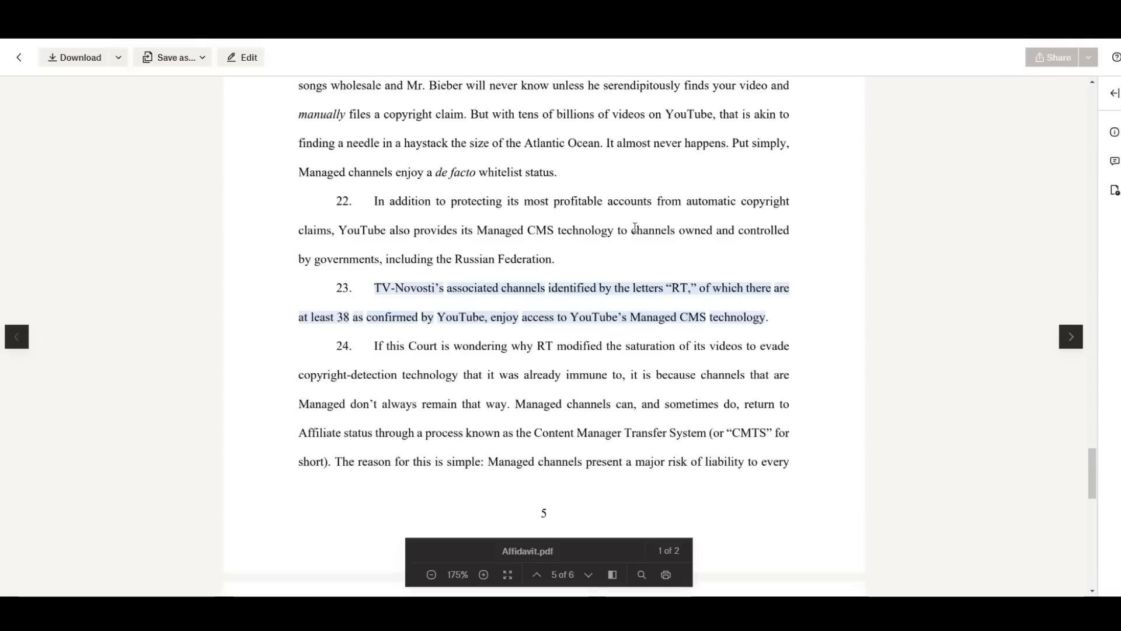
Read Affidavit.pdf from its caption page down through the declaration's early numbered paragraphs
click(537, 574)
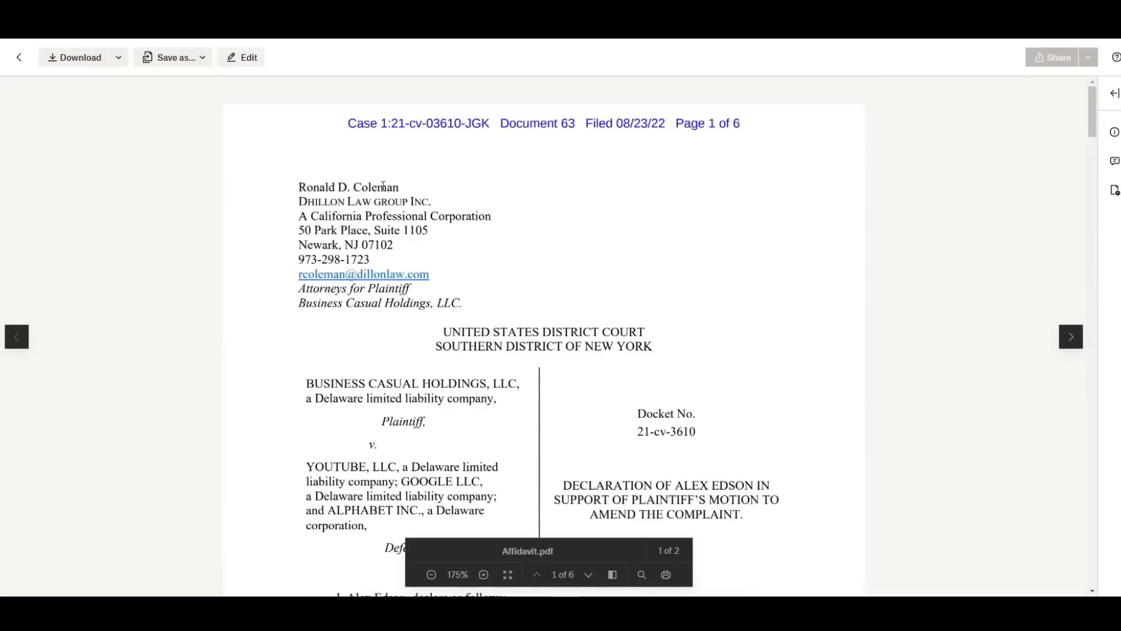
scroll(down, 3)
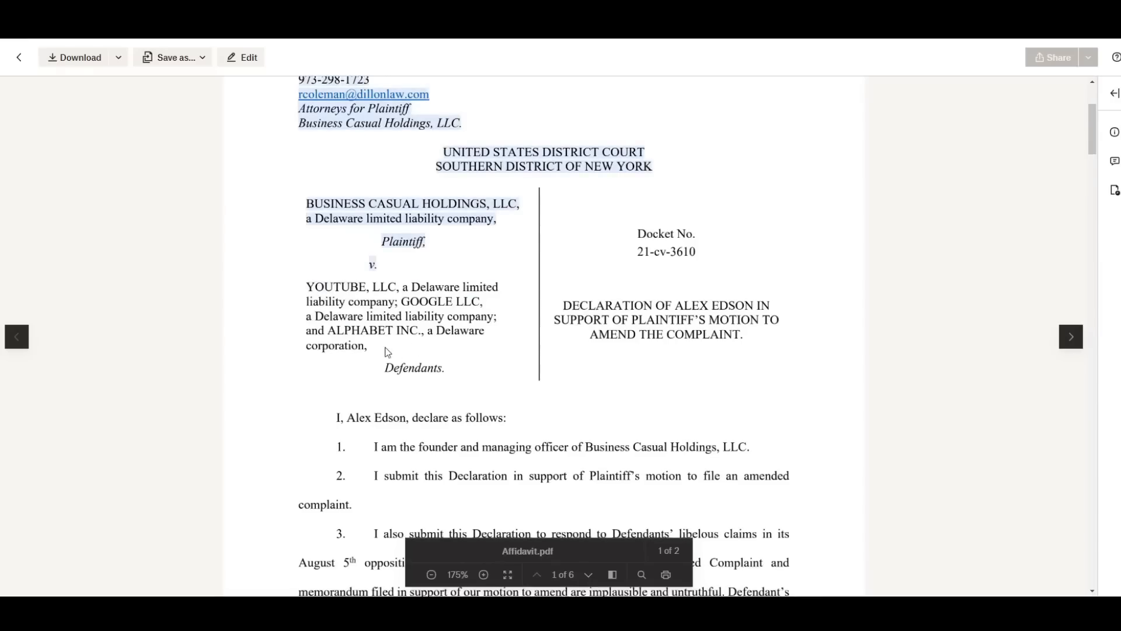
scroll(down, 3)
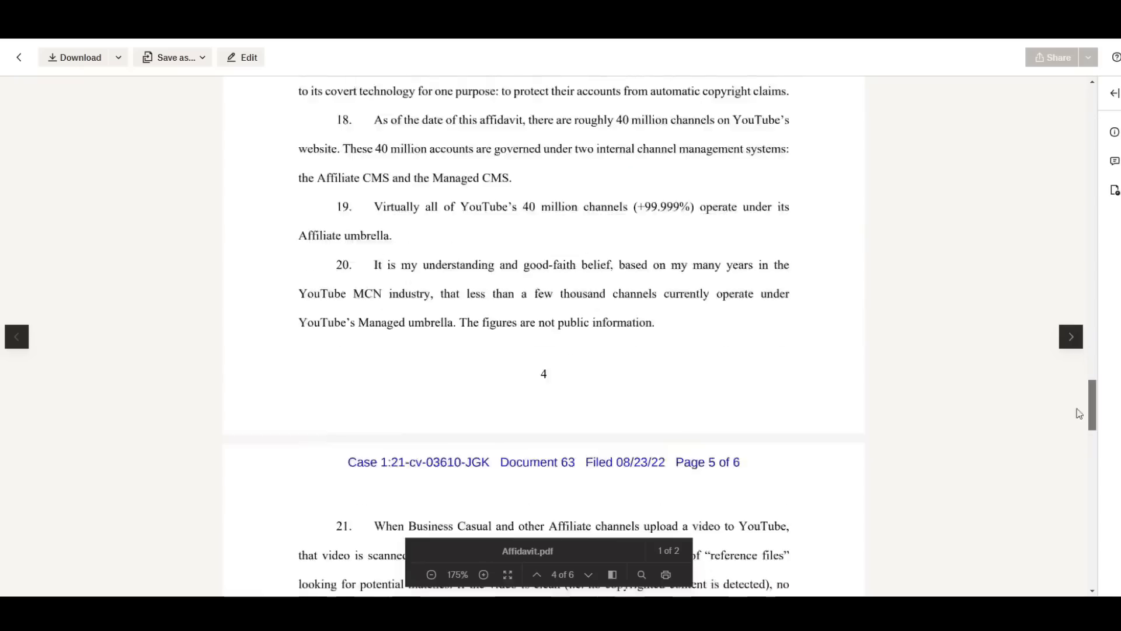
scroll(down, 3)
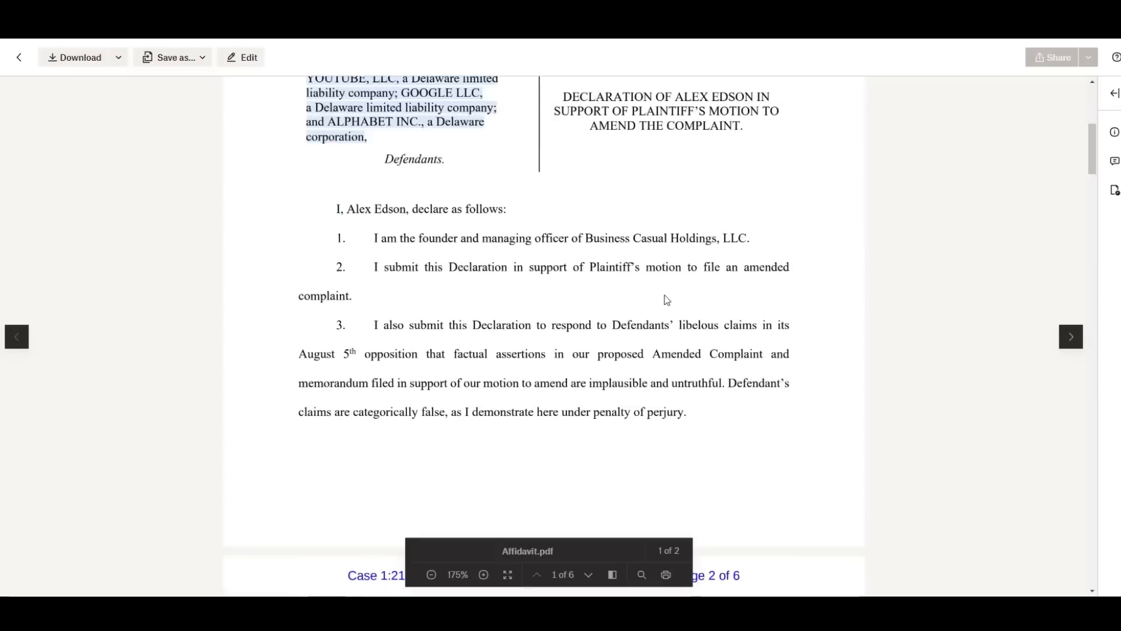
scroll(down, 3)
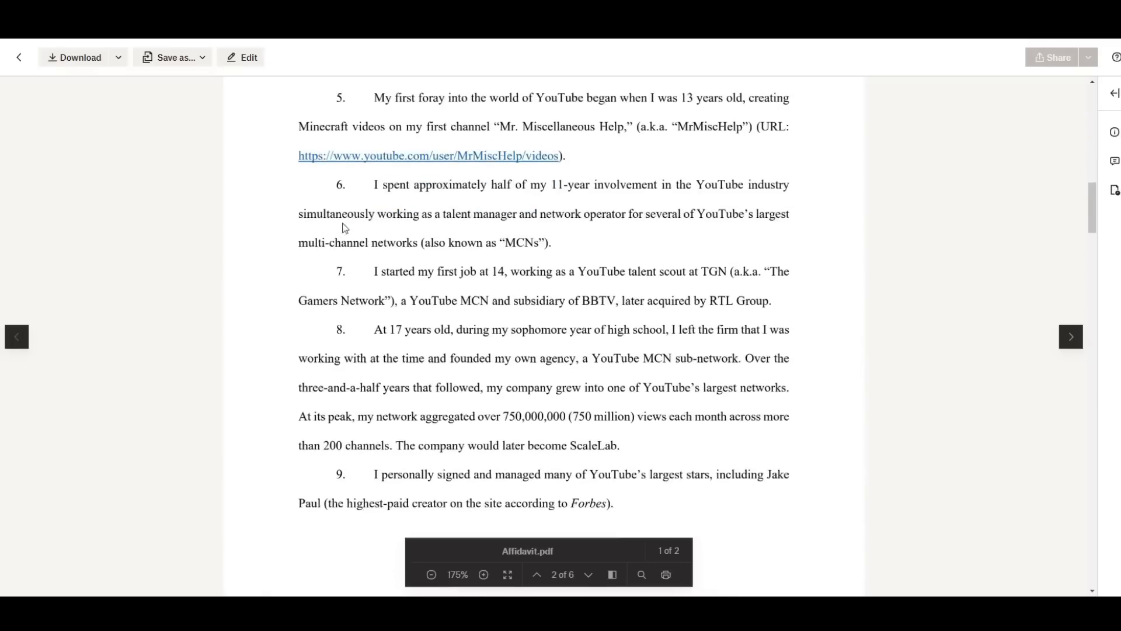
scroll(down, 3)
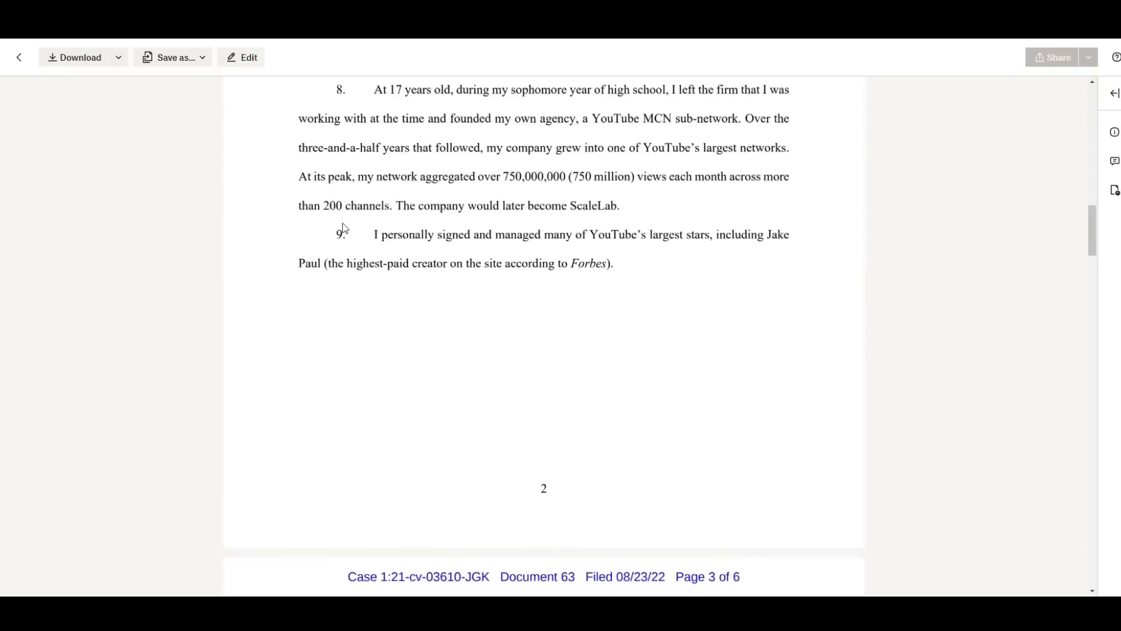
scroll(down, 3)
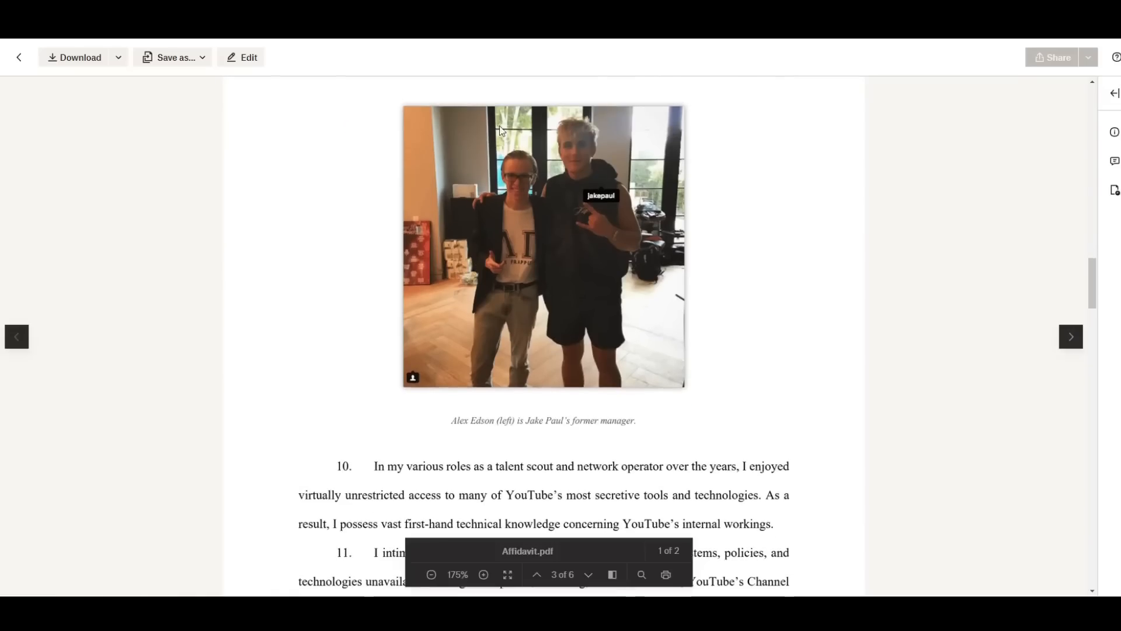
scroll(down, 3)
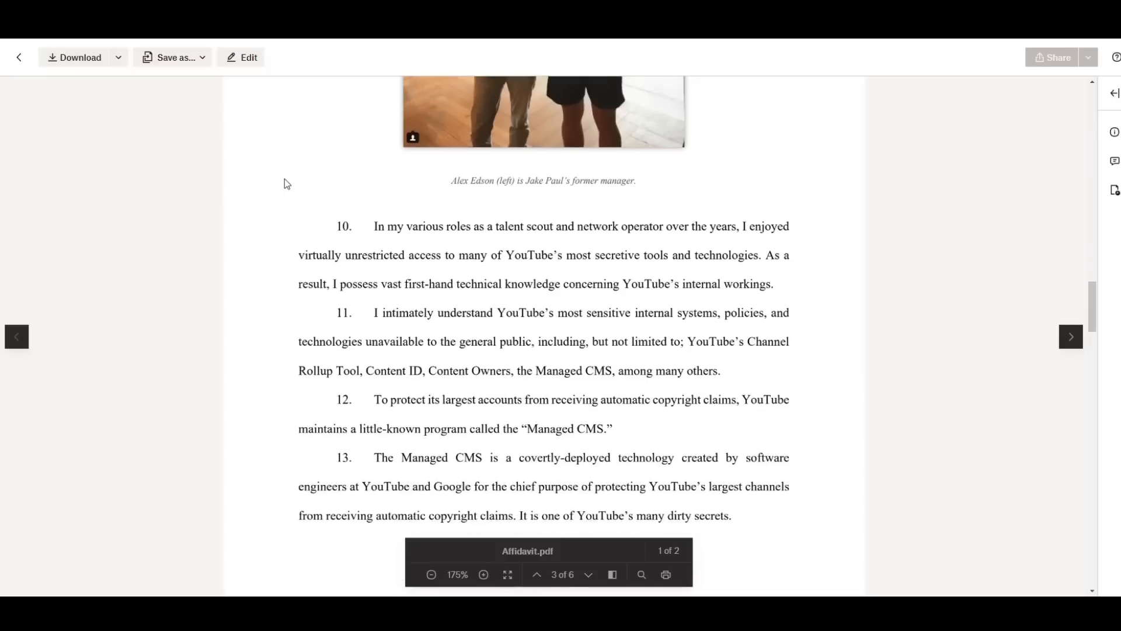
Continue through pages 4–6 of the affidavit to the Managed CMS paragraphs at paragraph 25
scroll(down, 3)
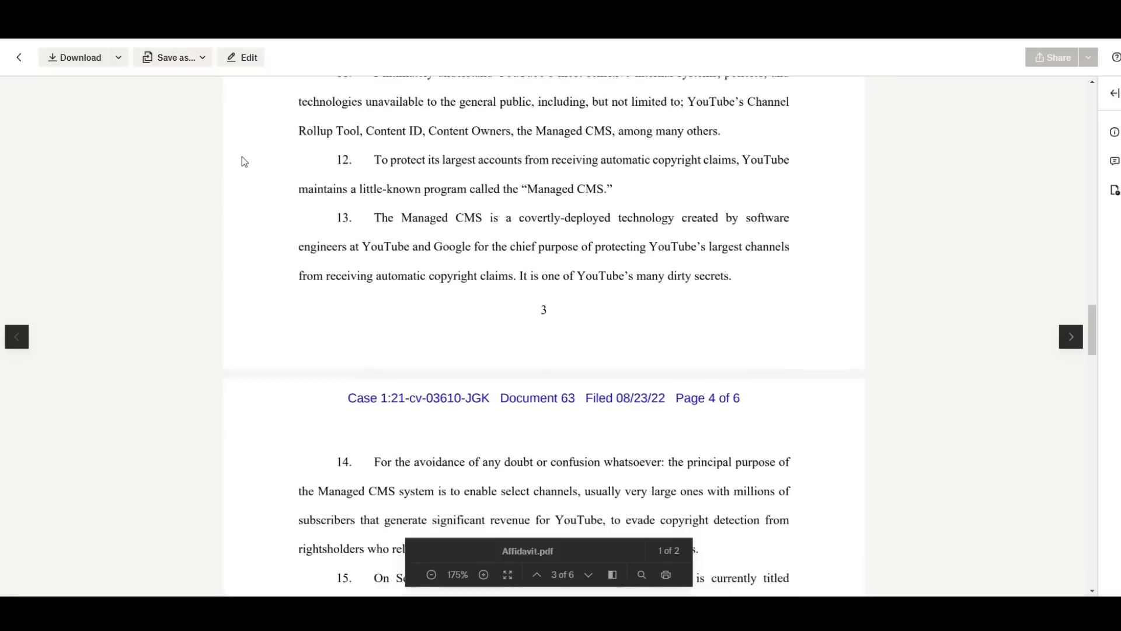
scroll(down, 3)
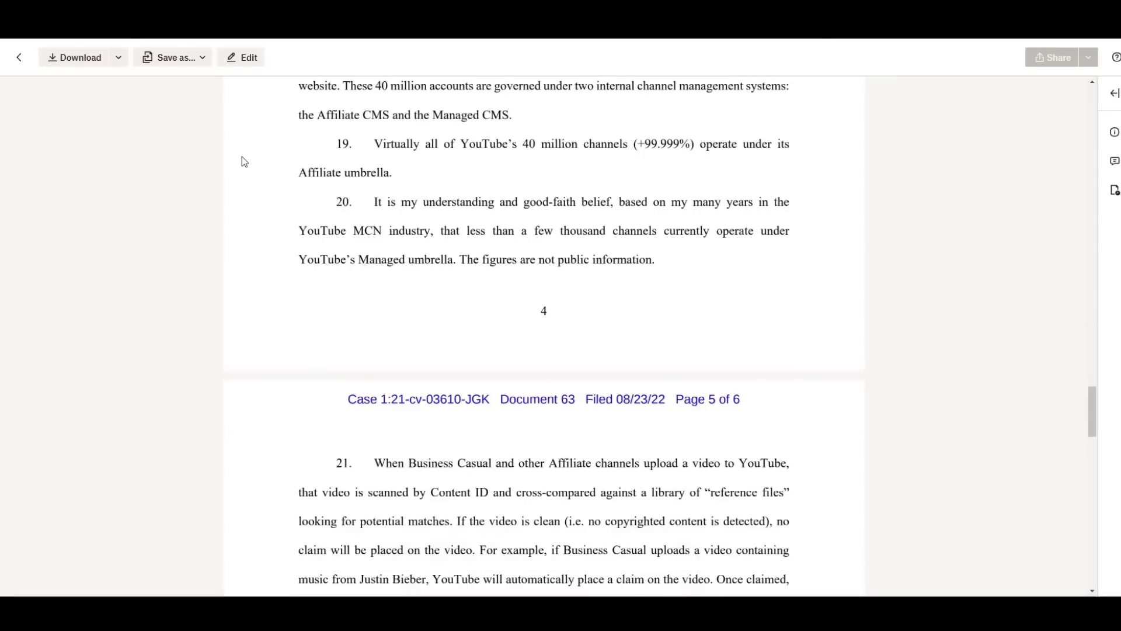
scroll(down, 3)
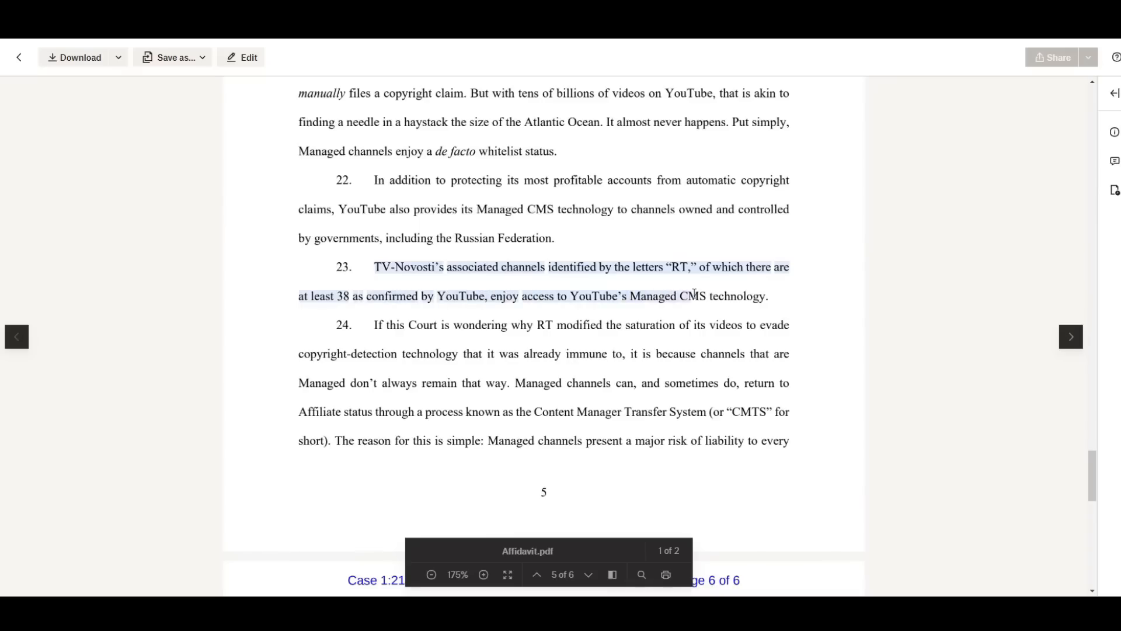
scroll(down, 3)
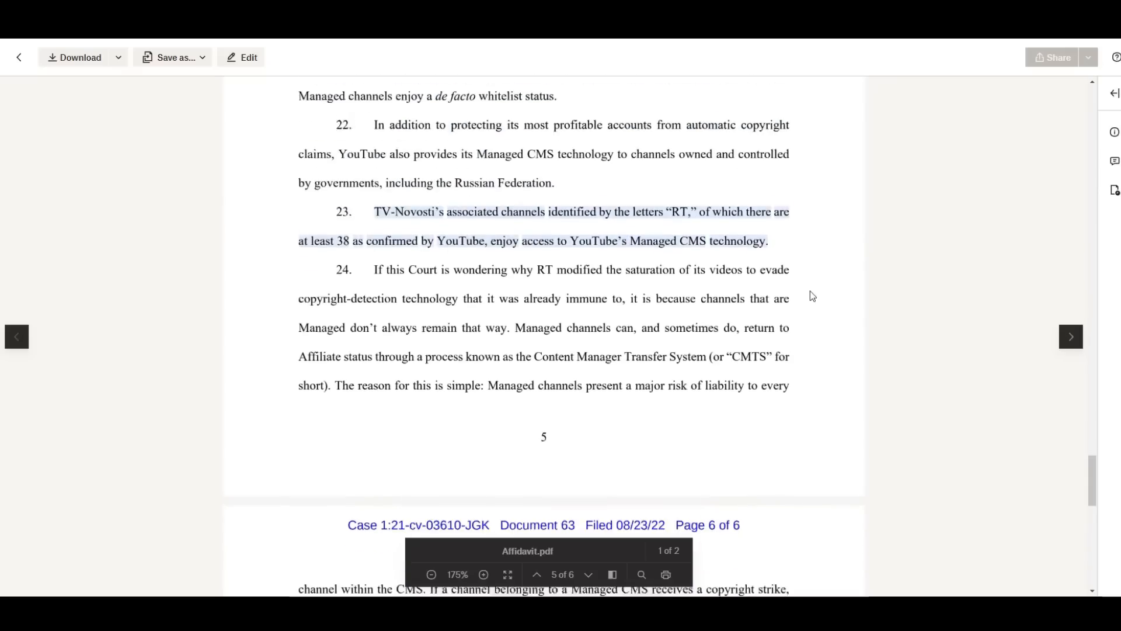
scroll(down, 3)
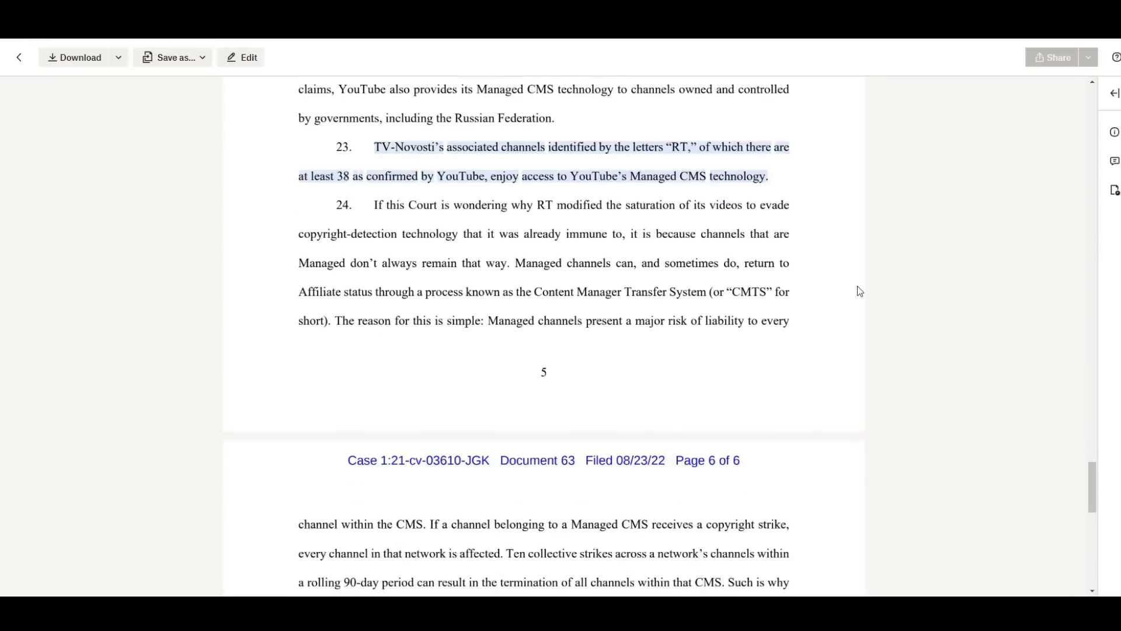
scroll(down, 3)
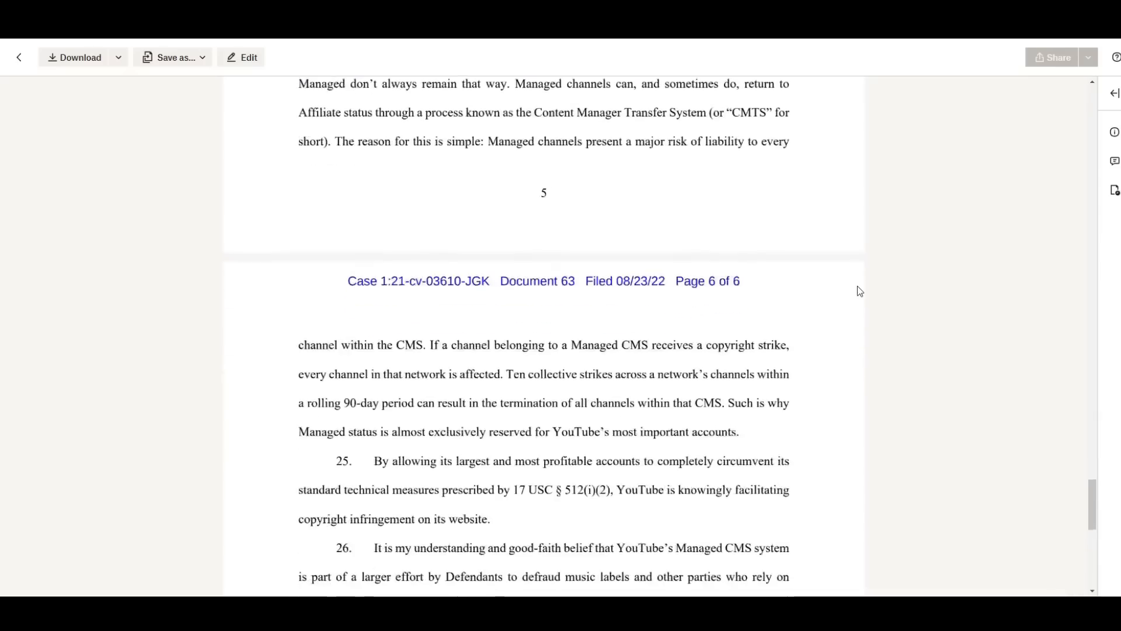
scroll(down, 3)
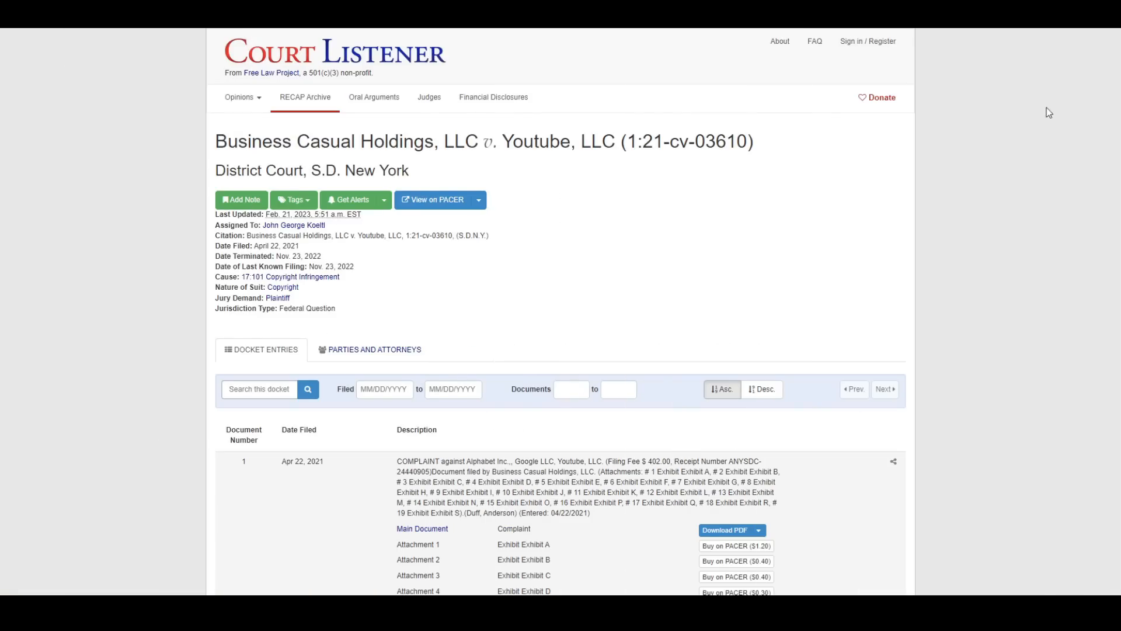
Review the Business Casual v. YouTube docket entries on CourtListener and follow through to the TV-Novosti case filings
scroll(down, 3)
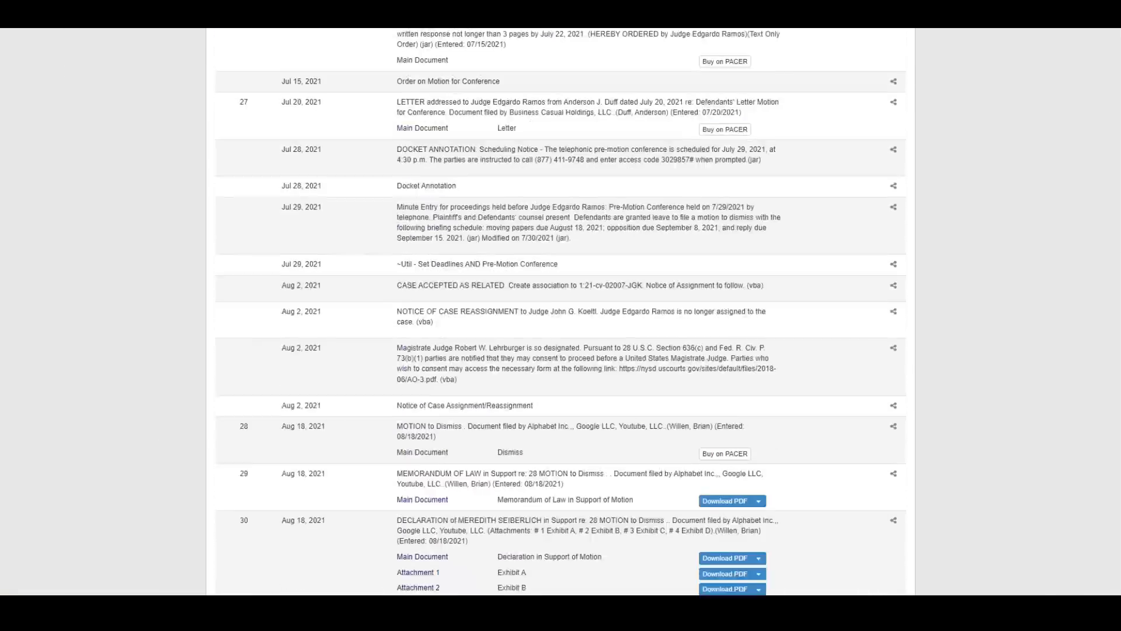
scroll(down, 3)
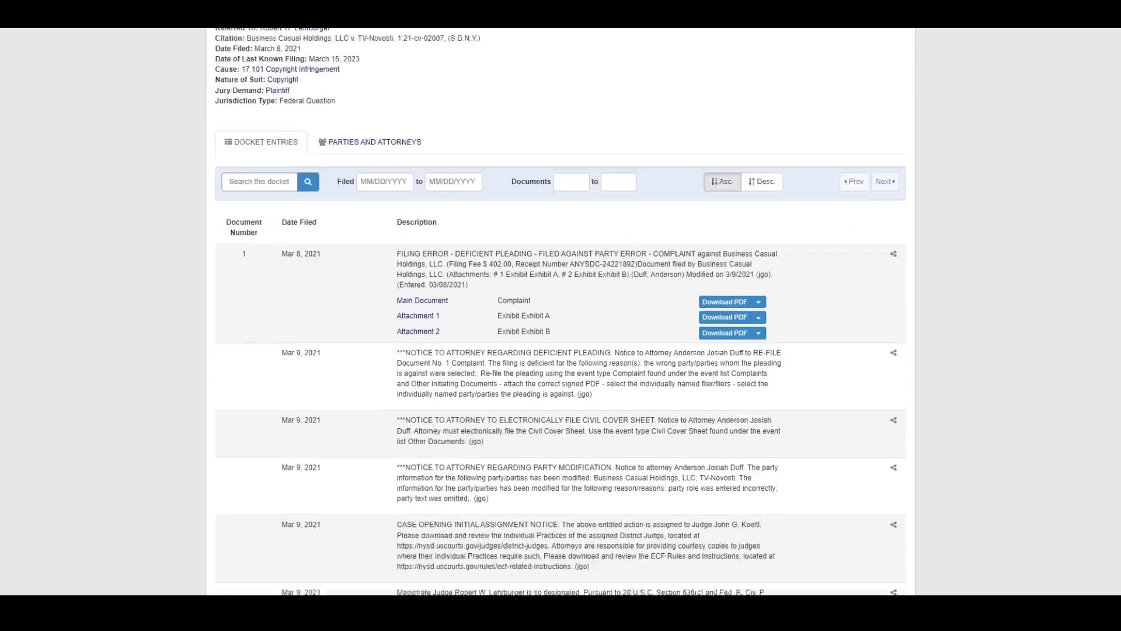
scroll(down, 3)
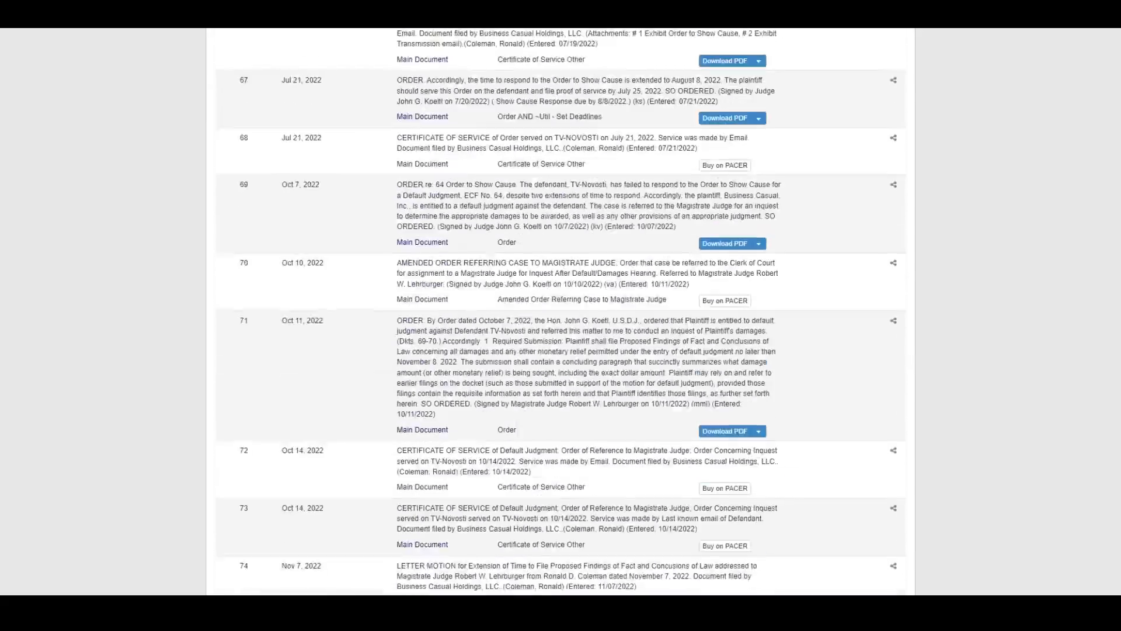
click(727, 242)
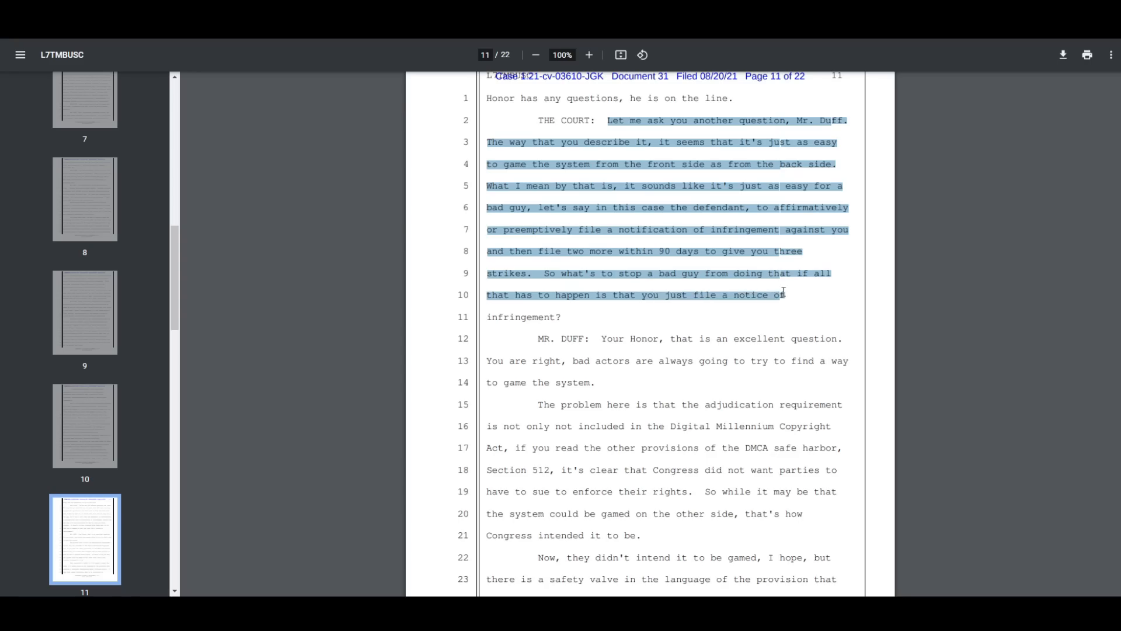
Finish reading page 11 of the hearing transcript where the judge questions Mr. Duff, then subscribe to MagnatesMedia
click(592, 321)
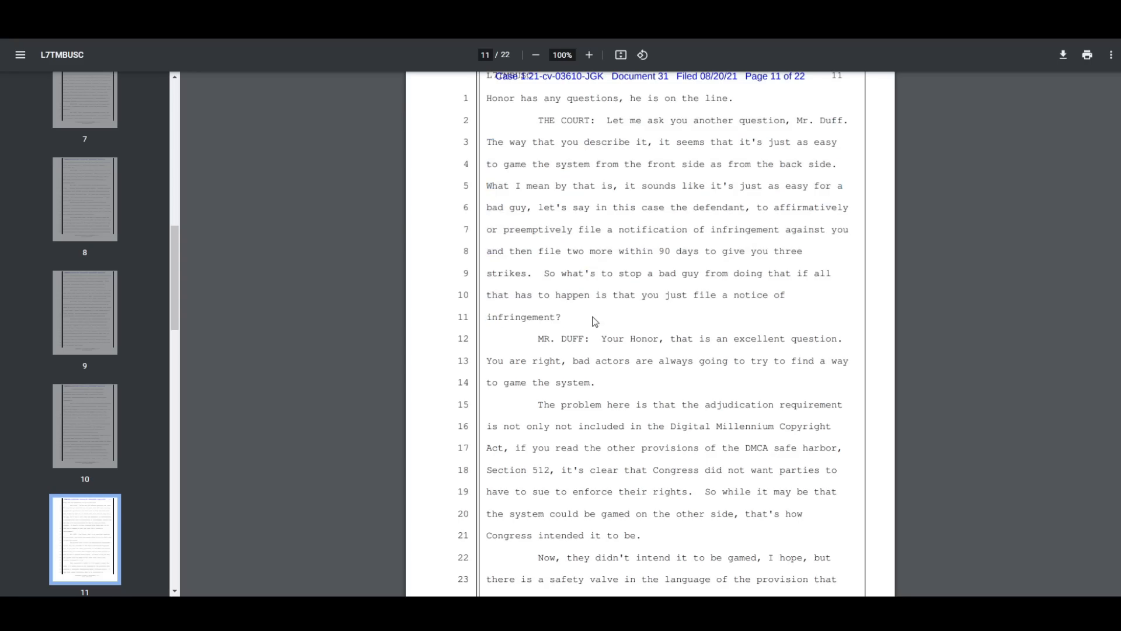
scroll(down, 3)
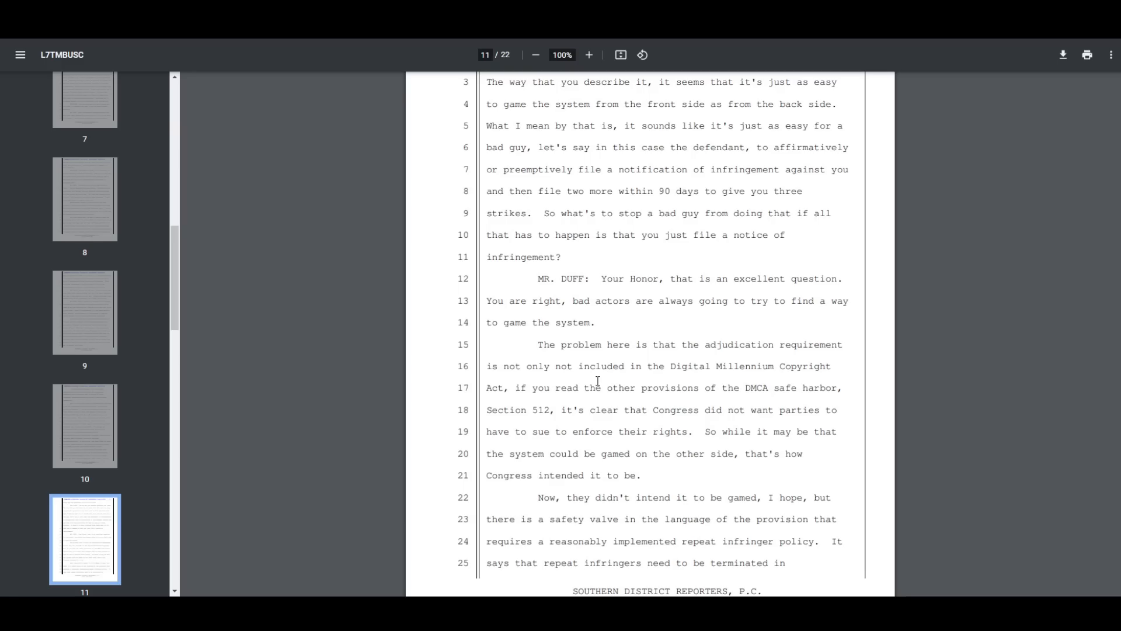
scroll(down, 3)
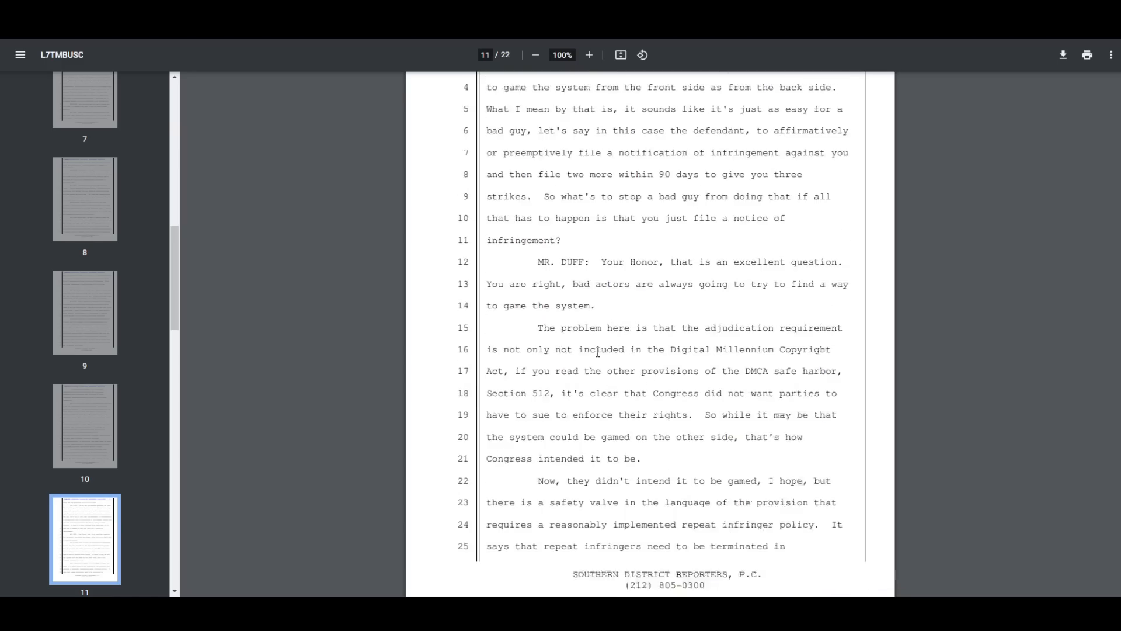
scroll(up, 3)
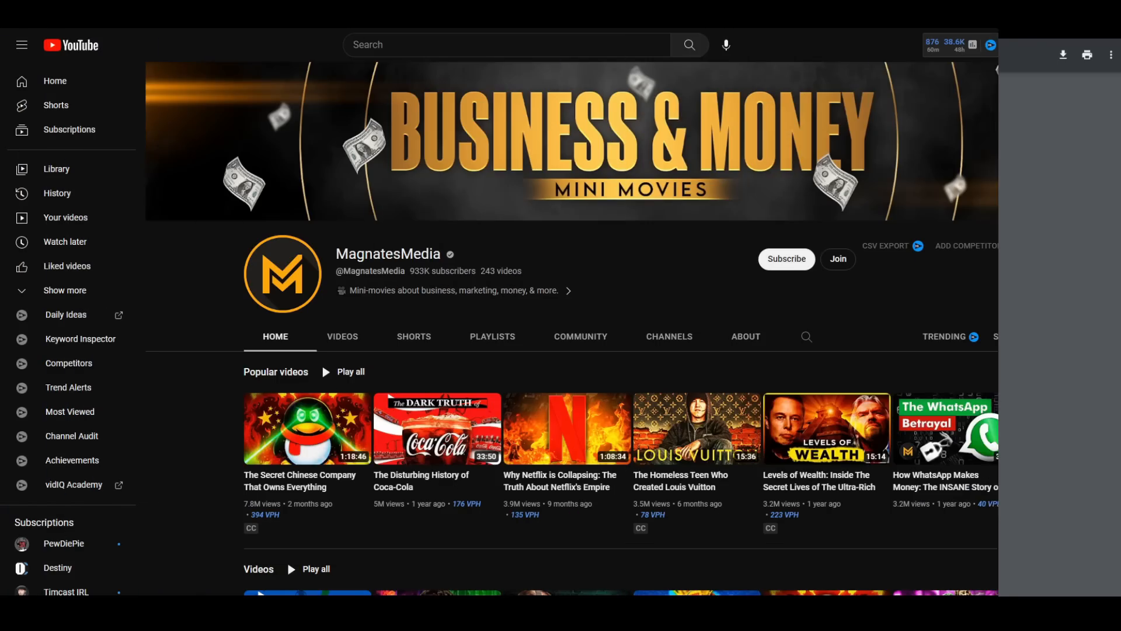
click(785, 258)
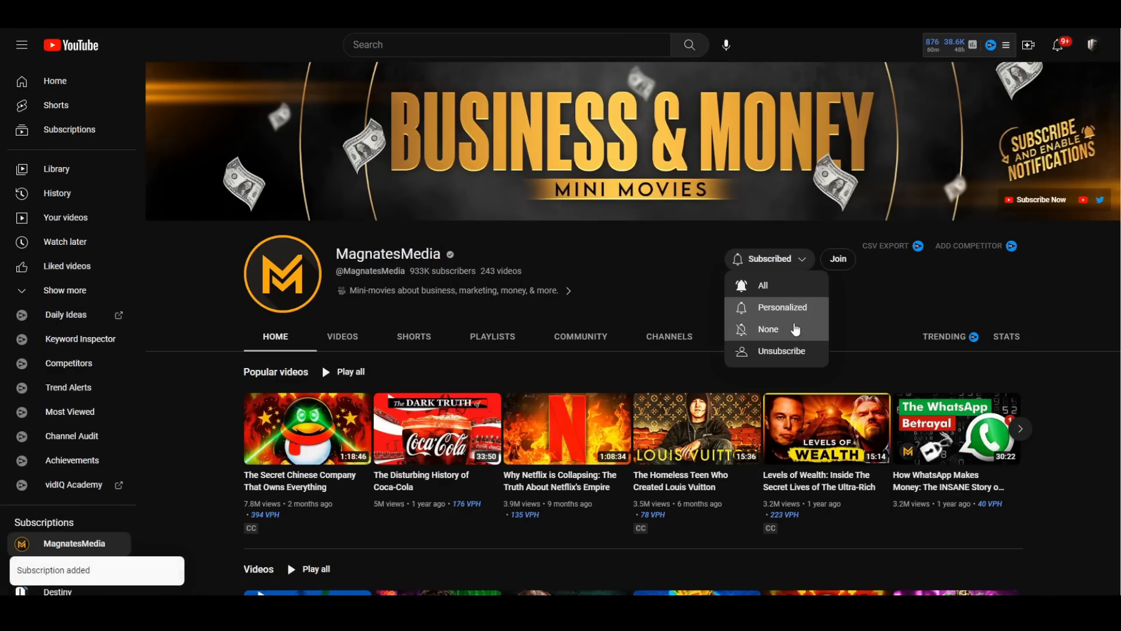